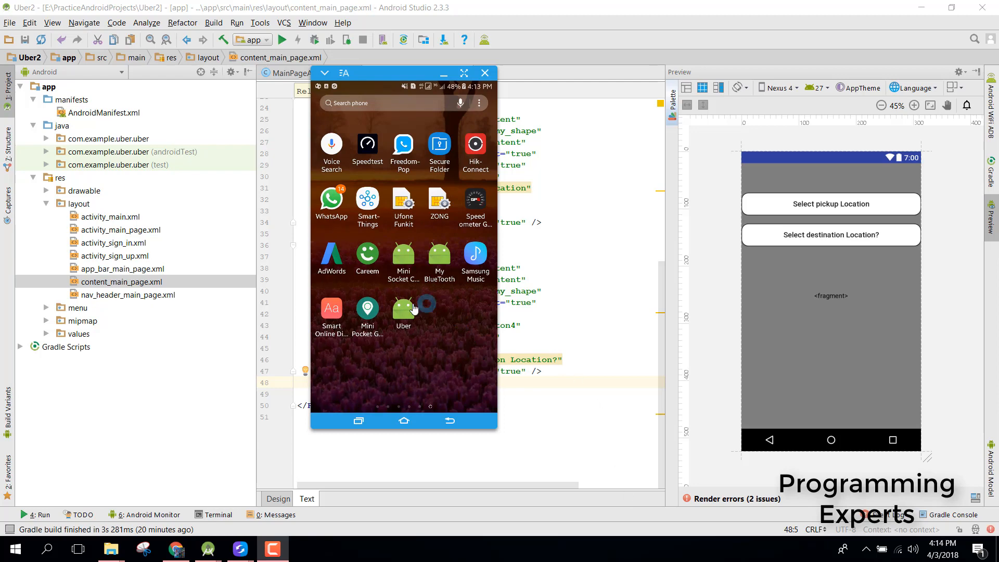
Run the Uber app on the mirrored phone, then return to its home screen
{"action": "left_click", "coordinate": [403, 309]}
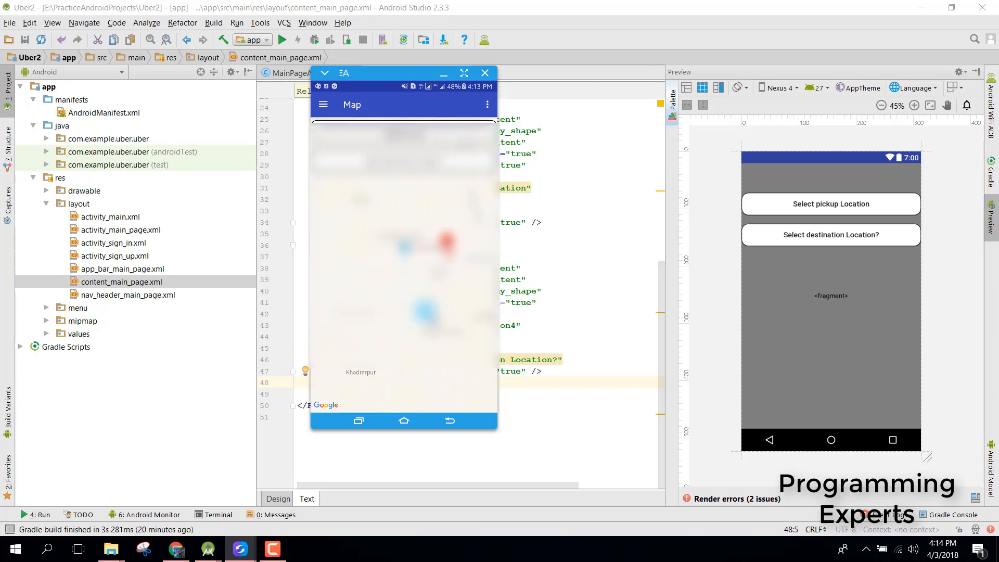
{"action": "left_click", "coordinate": [409, 255]}
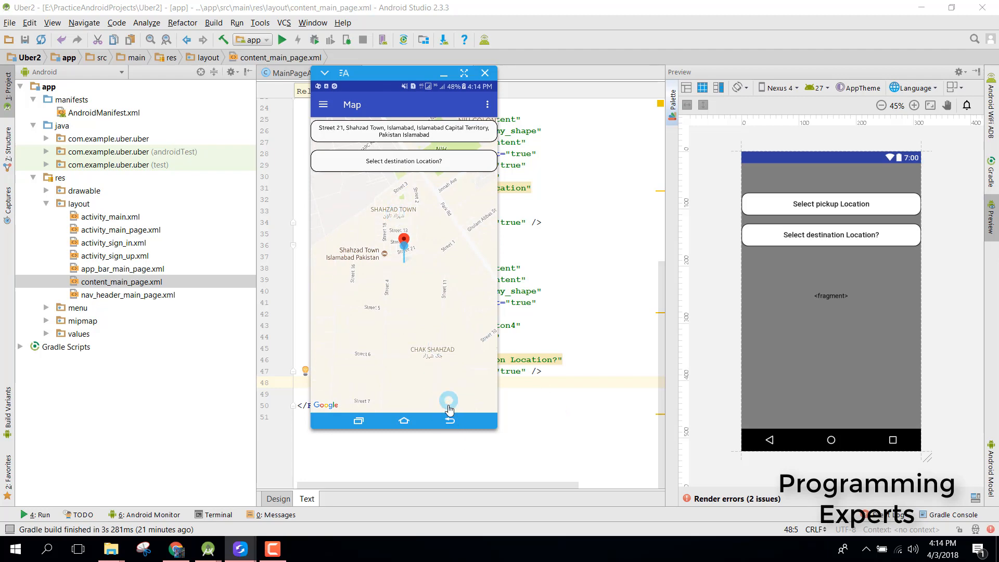
{"action": "left_click", "coordinate": [403, 420]}
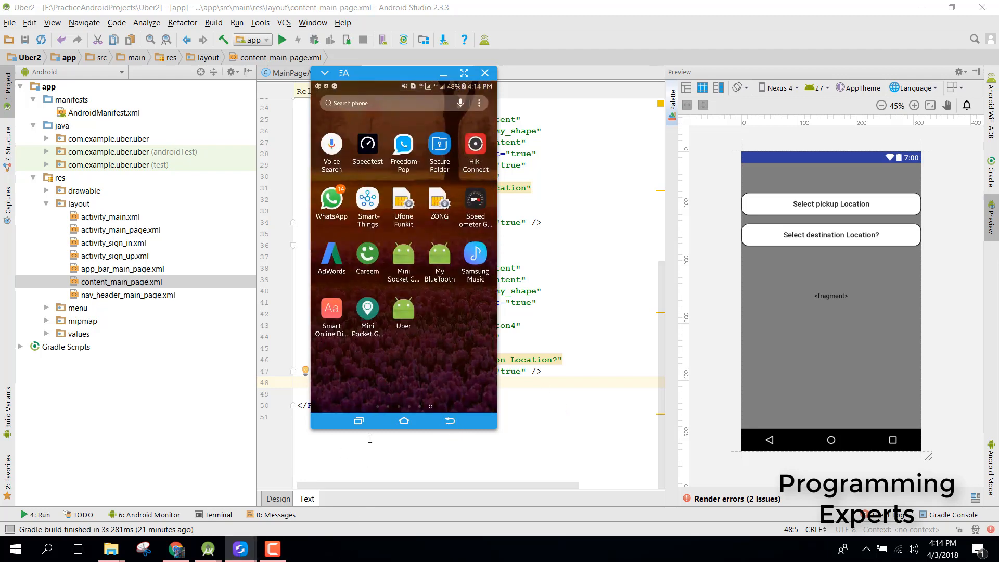
Close the phone mirror and add blank lines after the destination button in content_main_page.xml
{"action": "left_click", "coordinate": [485, 73]}
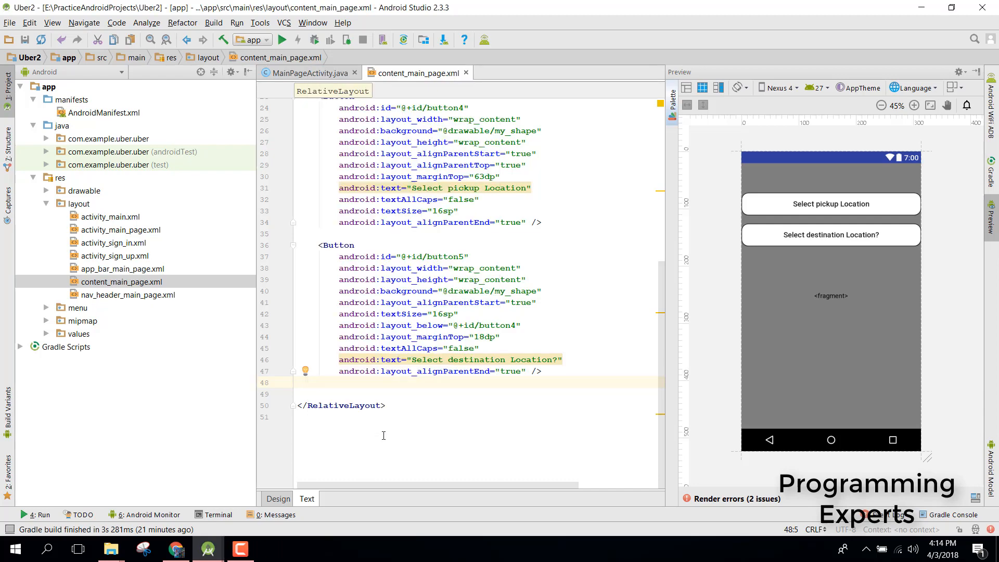
{"action": "left_click", "coordinate": [473, 325]}
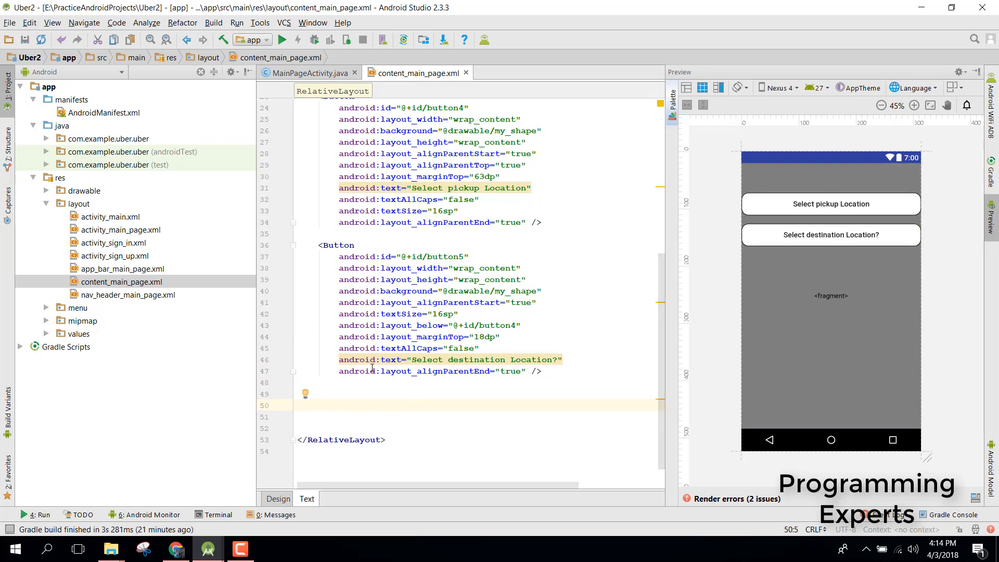
{"action": "type", "text": "<ImageVie"}
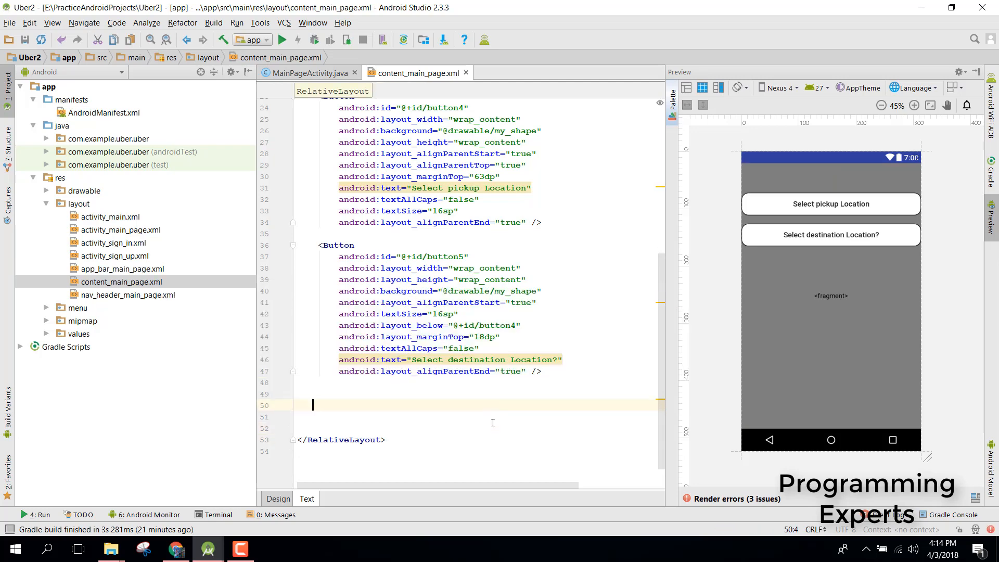
{"action": "left_click", "coordinate": [277, 498]}
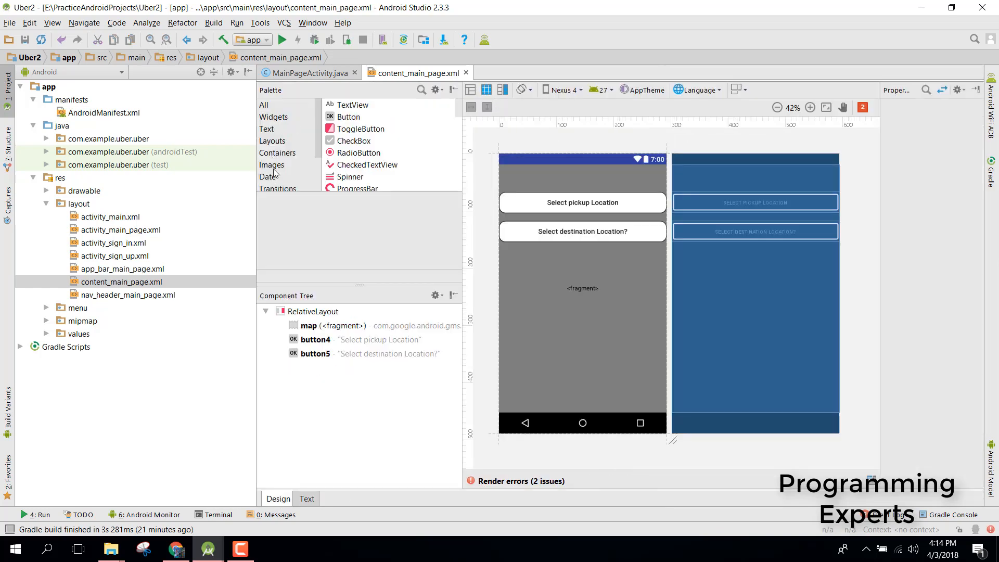
Add an ImageView from the palette using drawable a as its image source
{"action": "left_click", "coordinate": [272, 165]}
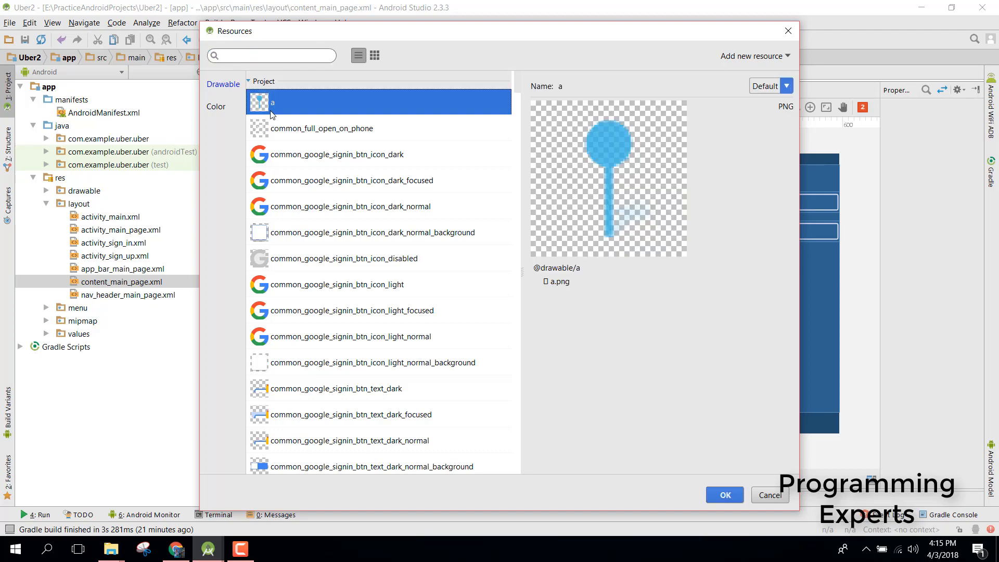
{"action": "mouse_move", "coordinate": [574, 154]}
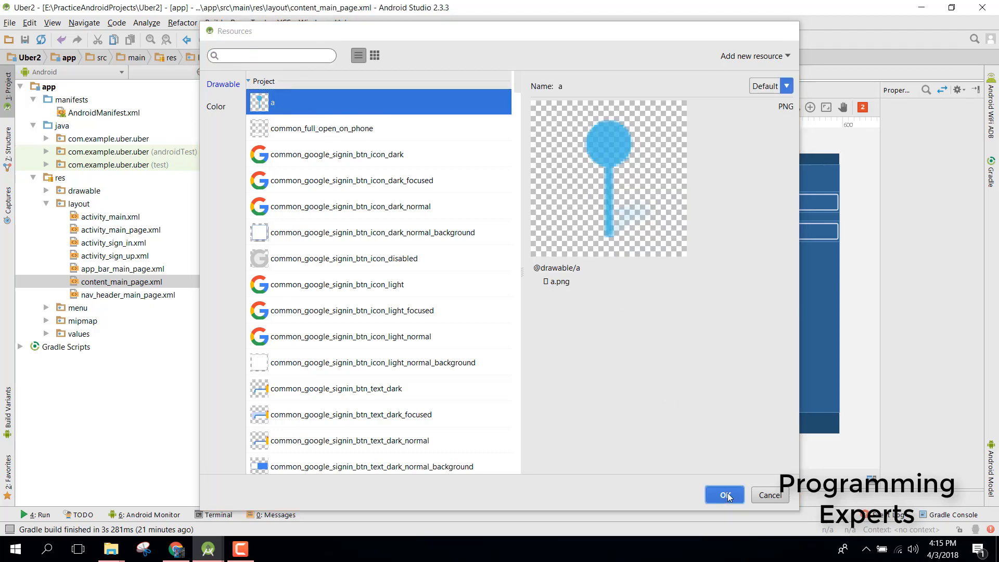
{"action": "left_click", "coordinate": [723, 495]}
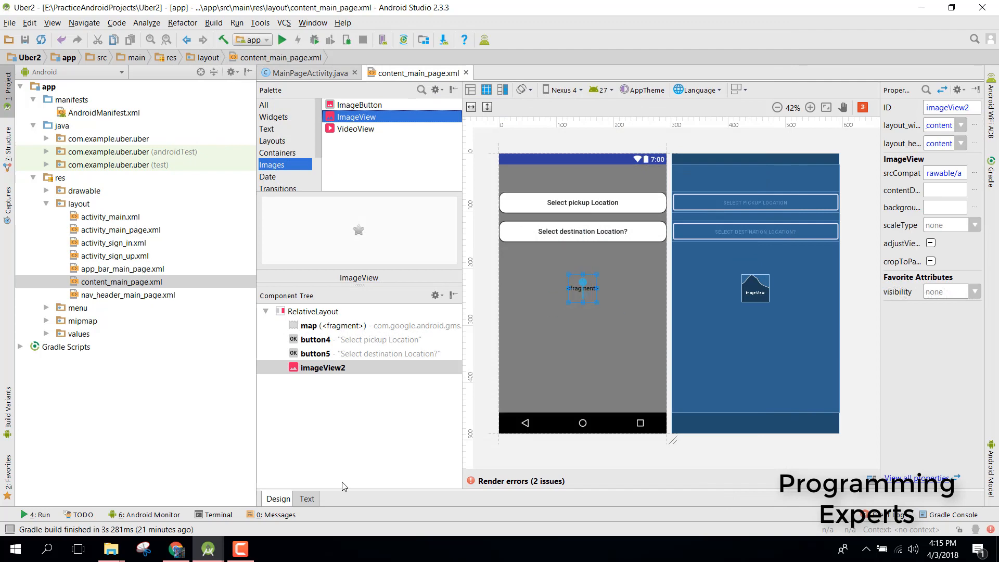
{"action": "left_click", "coordinate": [307, 498]}
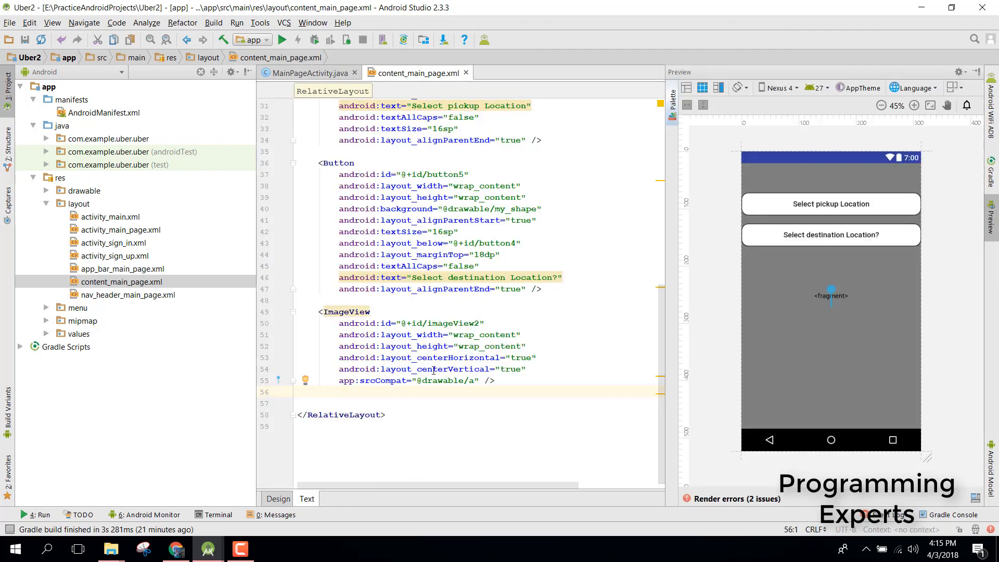
Centre the new ImageView horizontally and vertically in the layout XML
{"action": "left_click", "coordinate": [298, 392]}
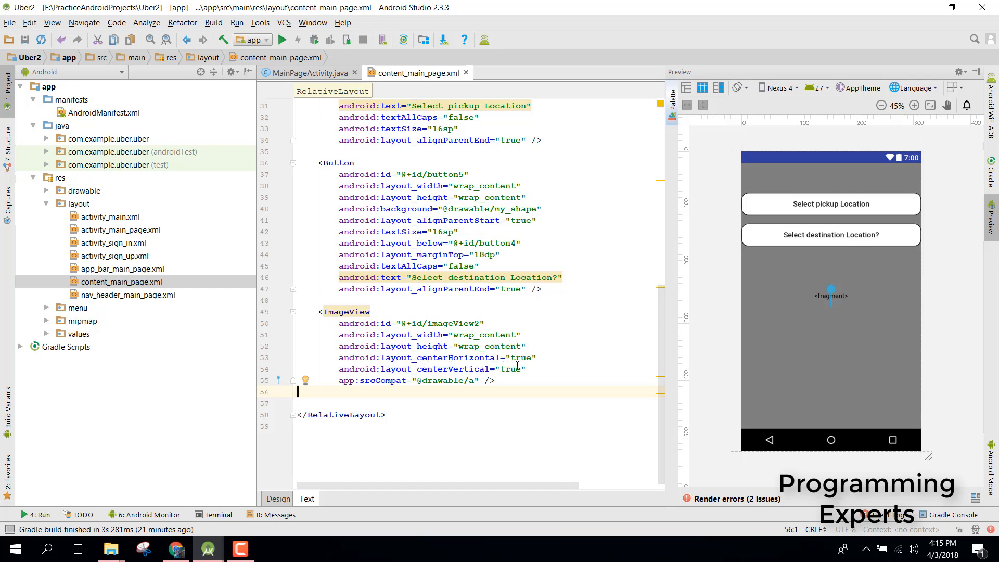
{"action": "left_click", "coordinate": [516, 369]}
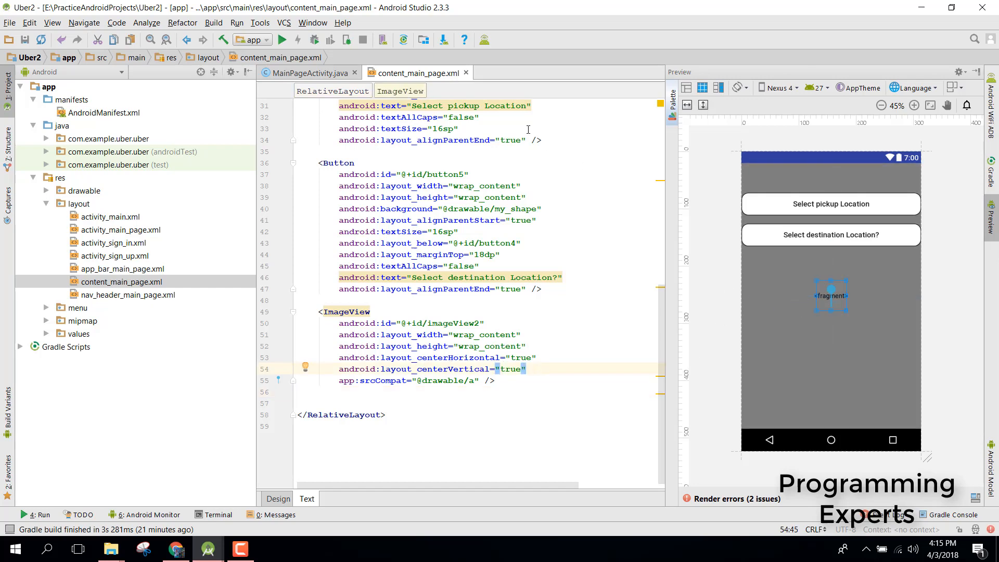
{"action": "left_click", "coordinate": [305, 72]}
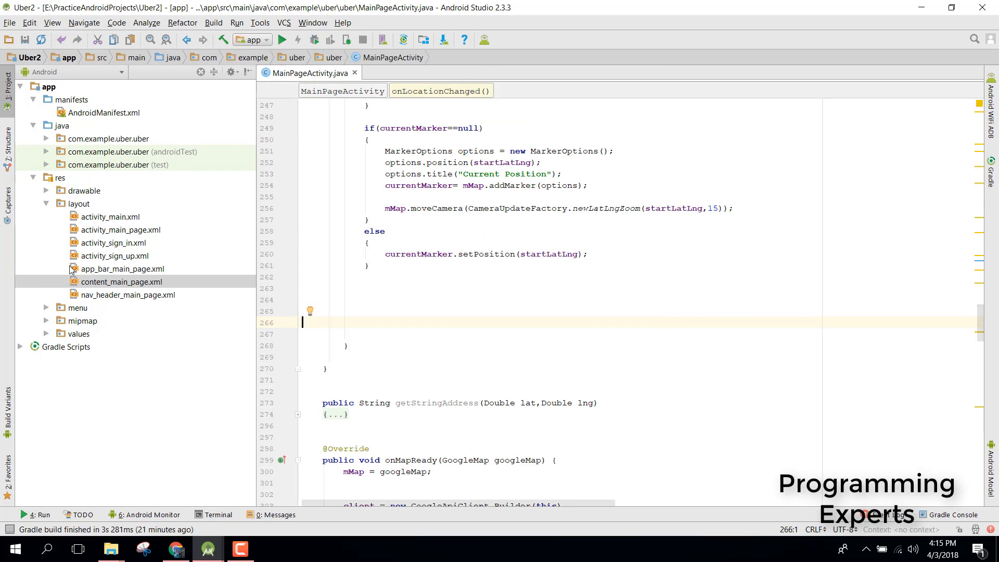
Close content_main_page.xml and navigate MainPageActivity.java to the end of onLocationChanged
{"action": "double_click", "coordinate": [121, 282]}
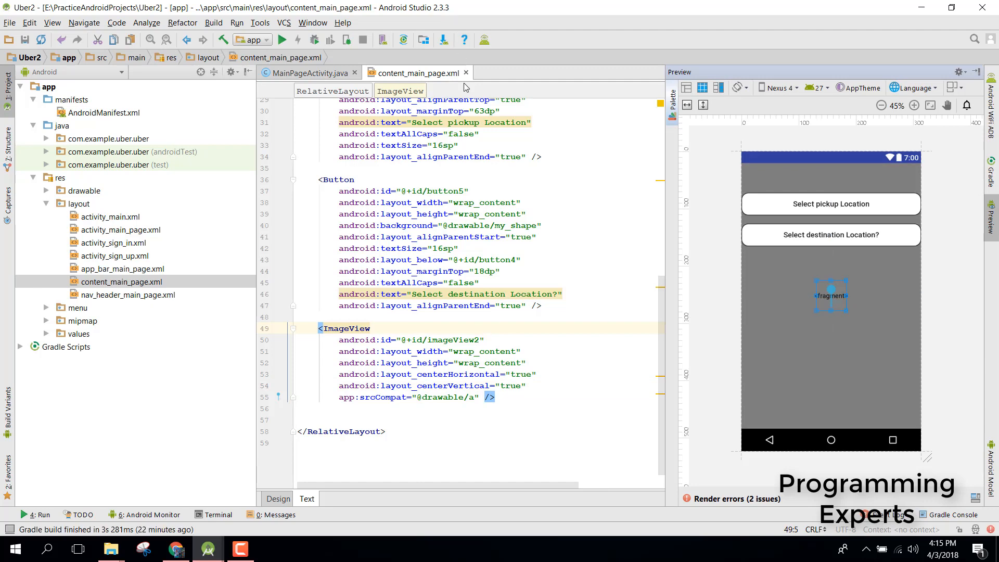
{"action": "left_click", "coordinate": [306, 72]}
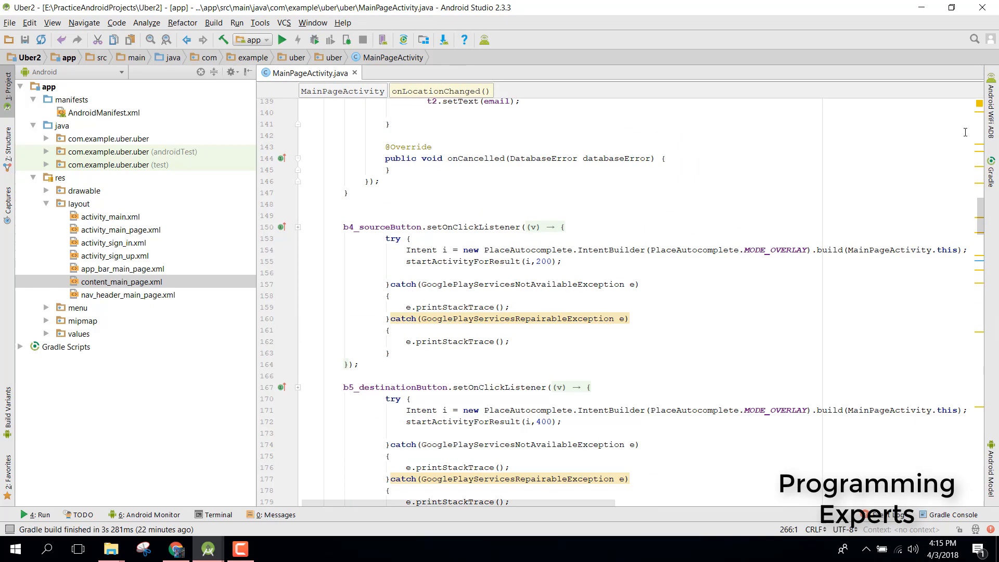
{"action": "scroll", "scroll_direction": "up", "scroll_amount": 3}
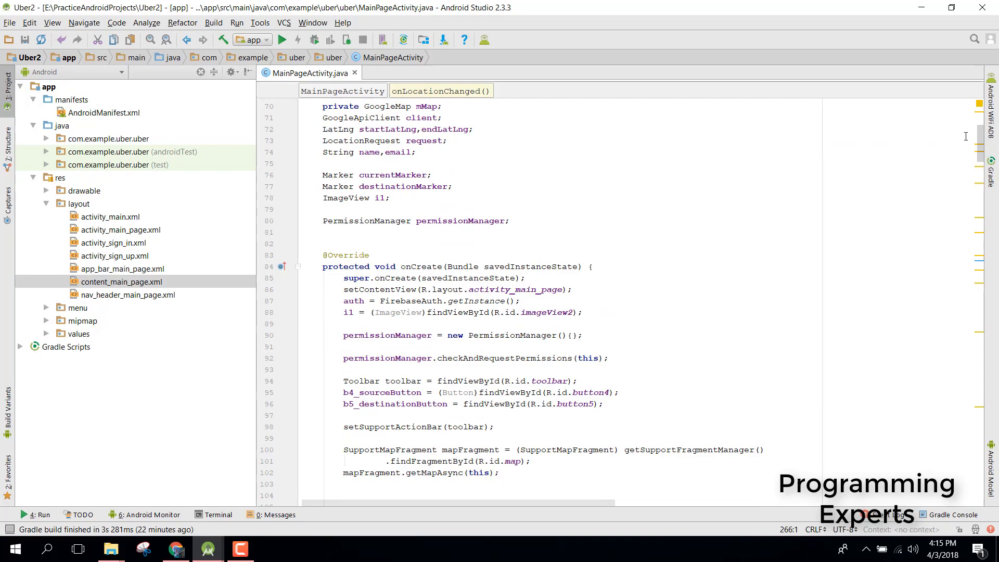
{"action": "left_click", "coordinate": [541, 306]}
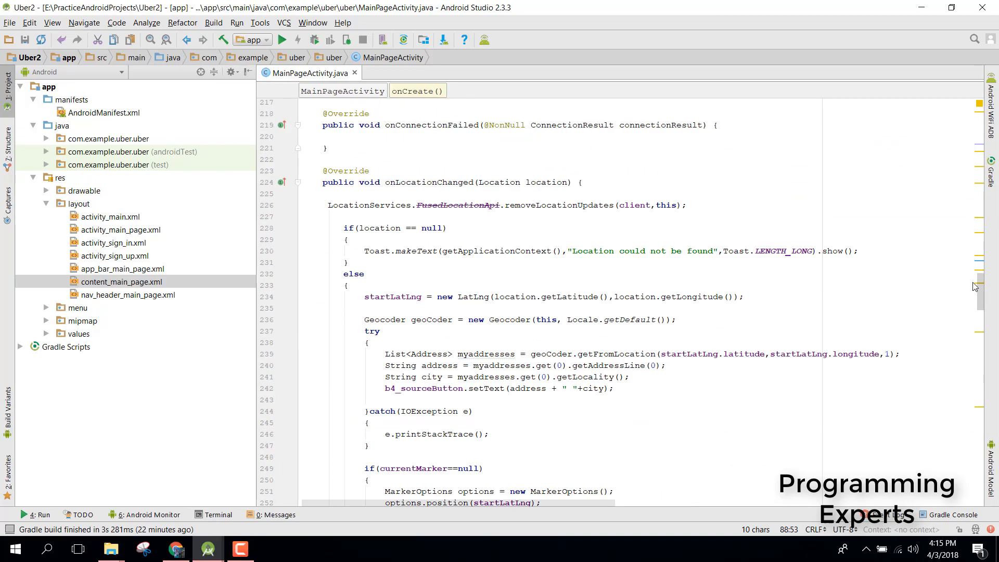
{"action": "scroll", "scroll_direction": "down", "scroll_amount": 3}
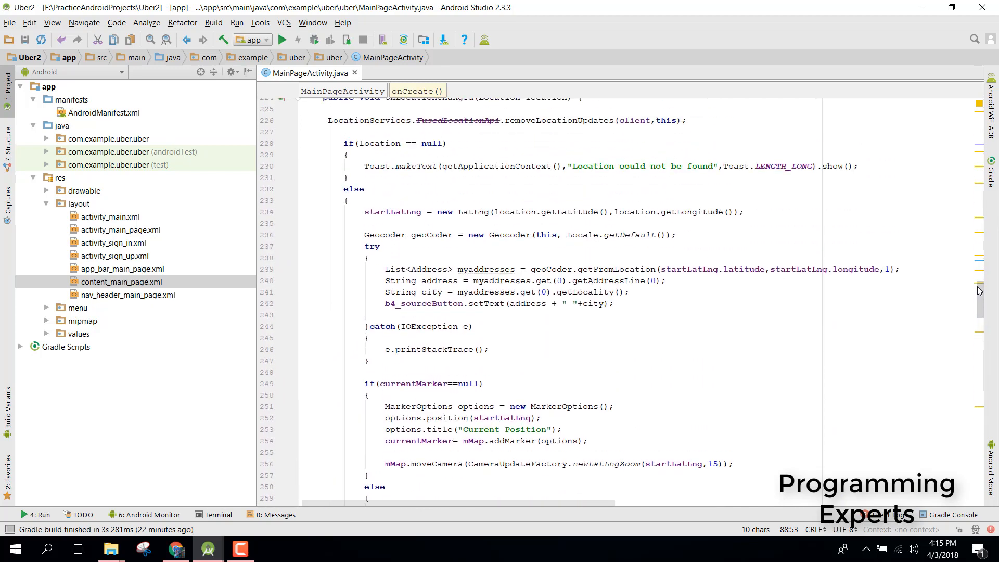
{"action": "scroll", "scroll_direction": "up", "scroll_amount": 3}
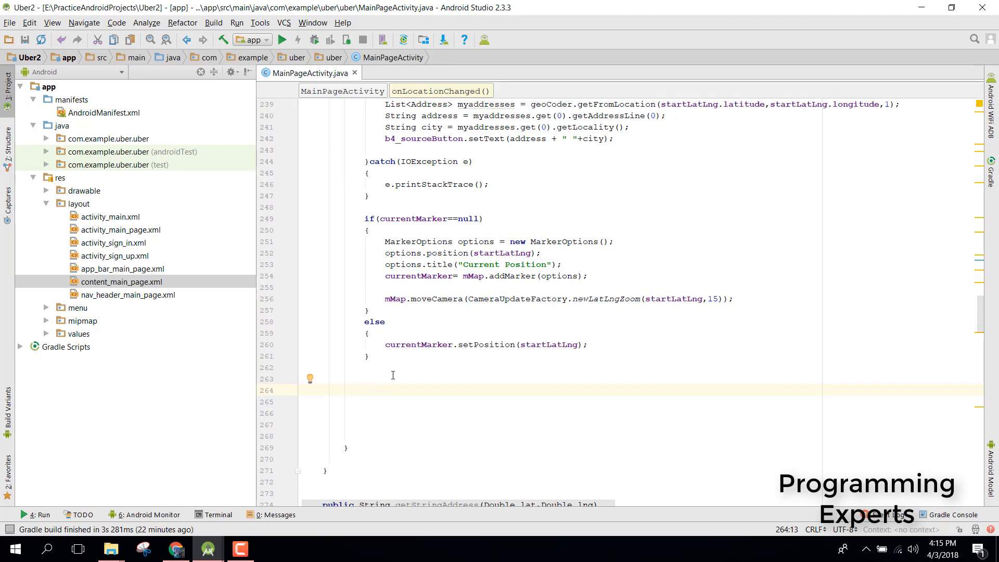
Add an mMap OnCameraIdleListener whose onCameraIdle reads the camera target into a LatLng center
{"action": "type", "text": "mMap."}
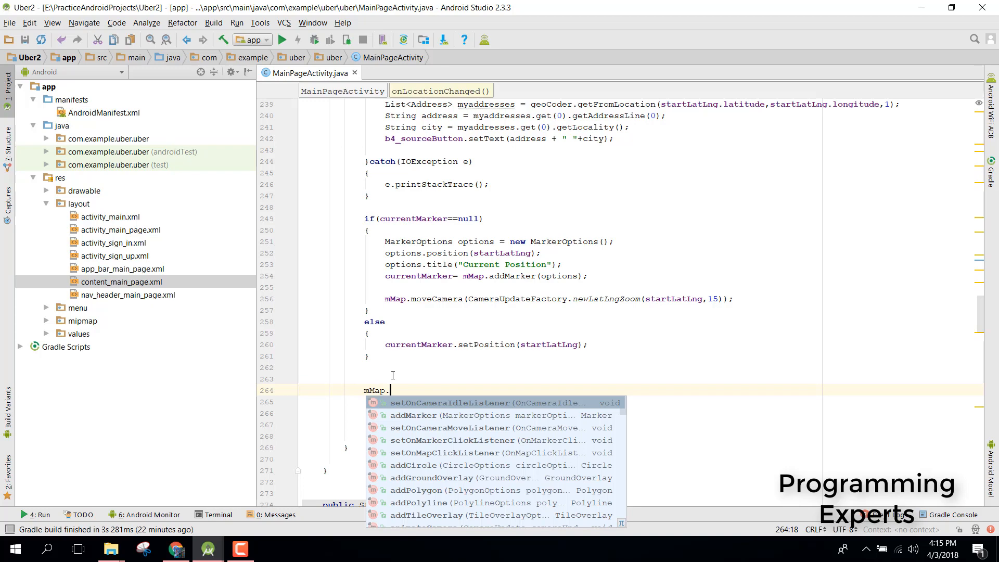
{"action": "type", "text": "setOnCameraIdleListener(new GoogleMap.OnCameraIdleListener() {"}
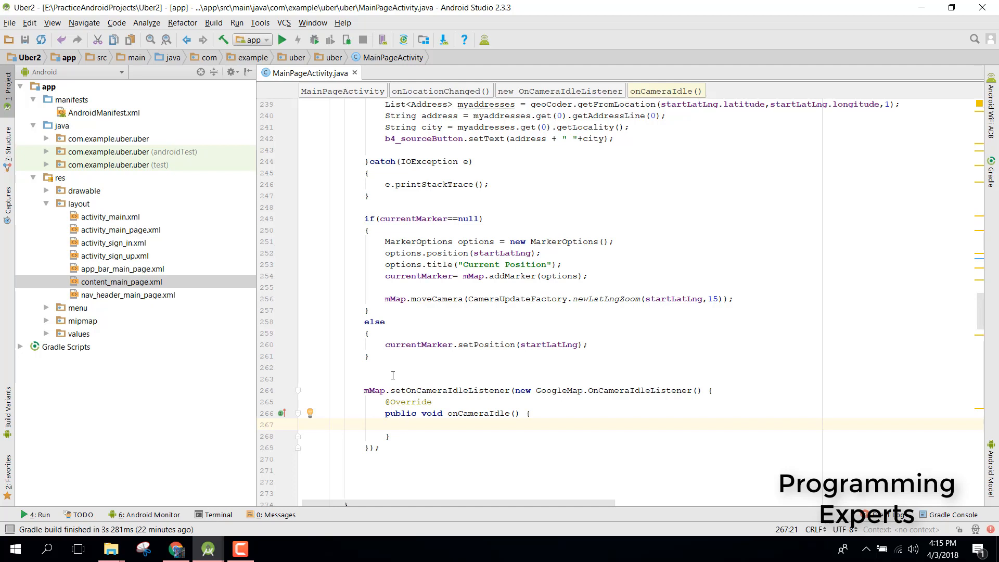
{"action": "type", "text": "LatLng"}
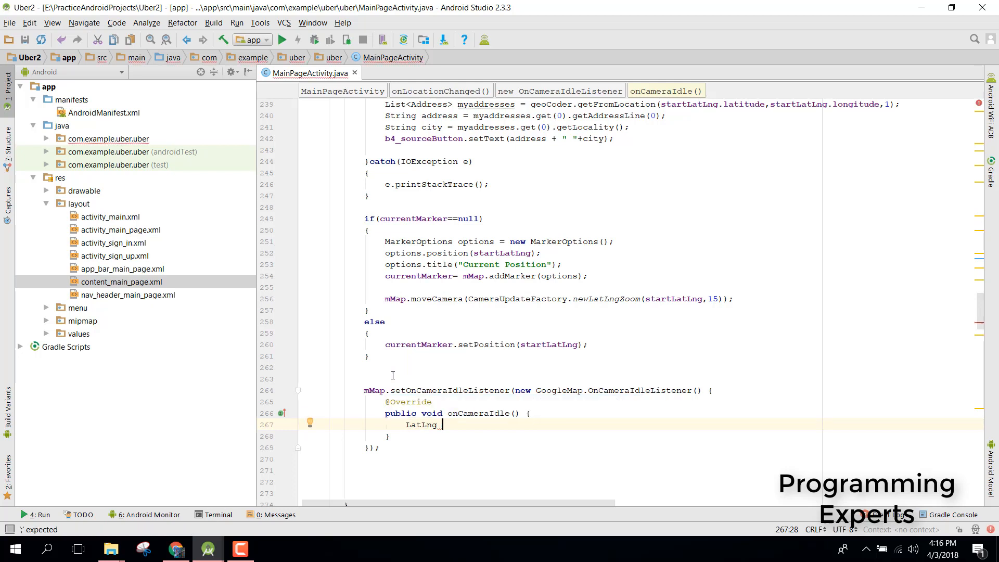
{"action": "type", "text": "_center ="}
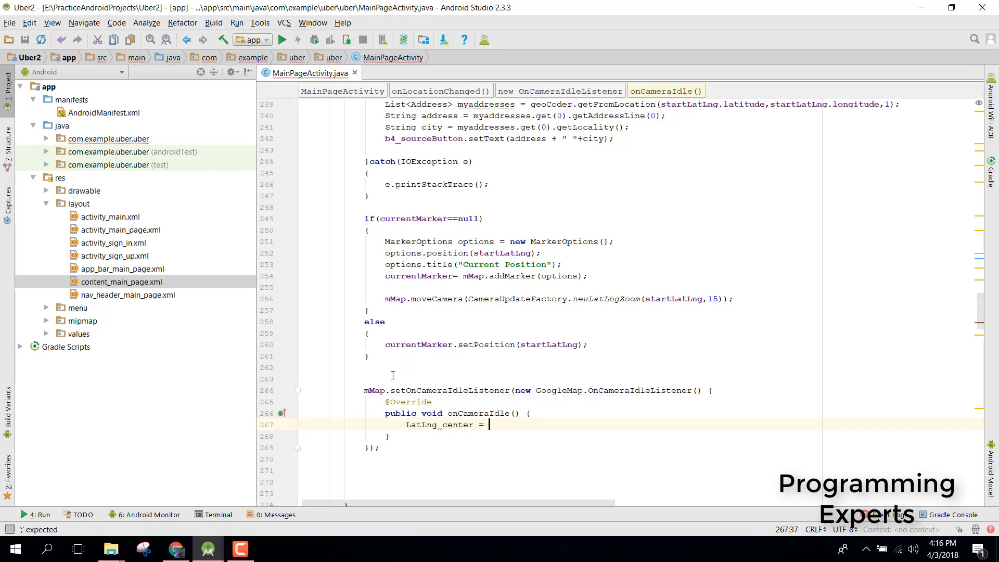
{"action": "type", "text": "mMap.getCameraPosition().target;"}
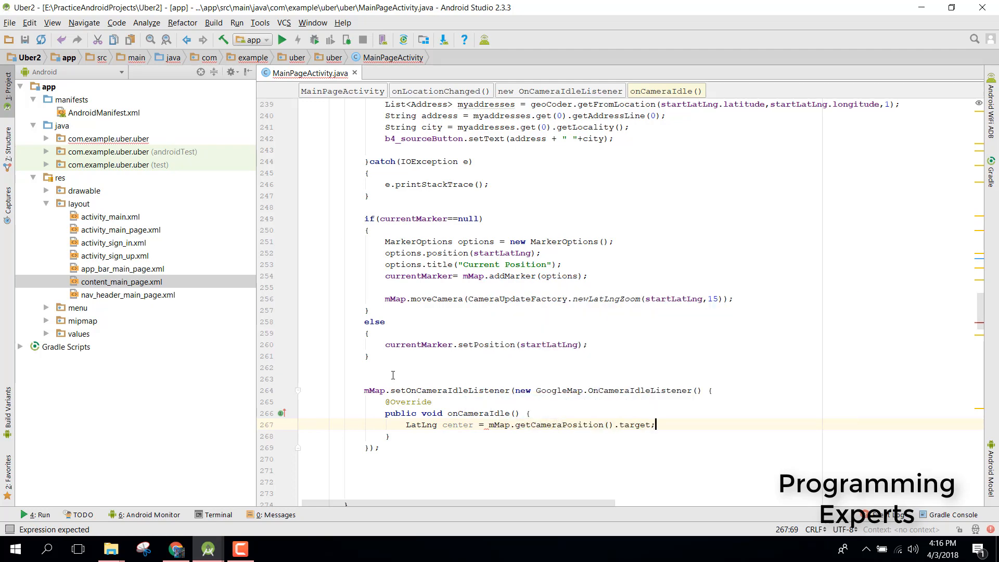
{"action": "key", "text": "enter"}
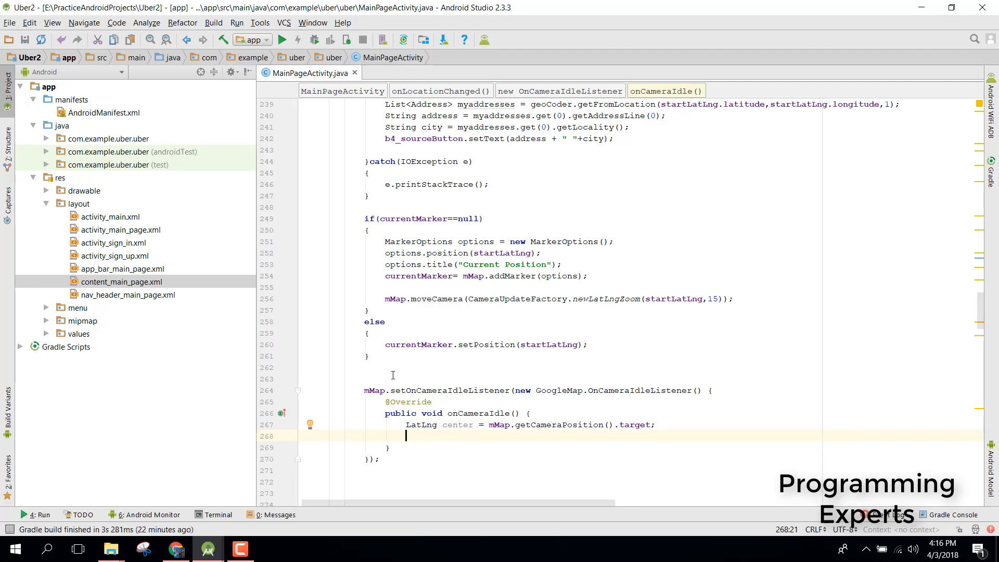
Remove currentMarker inside onCameraIdle when it is not null
{"action": "type", "text": "if()"}
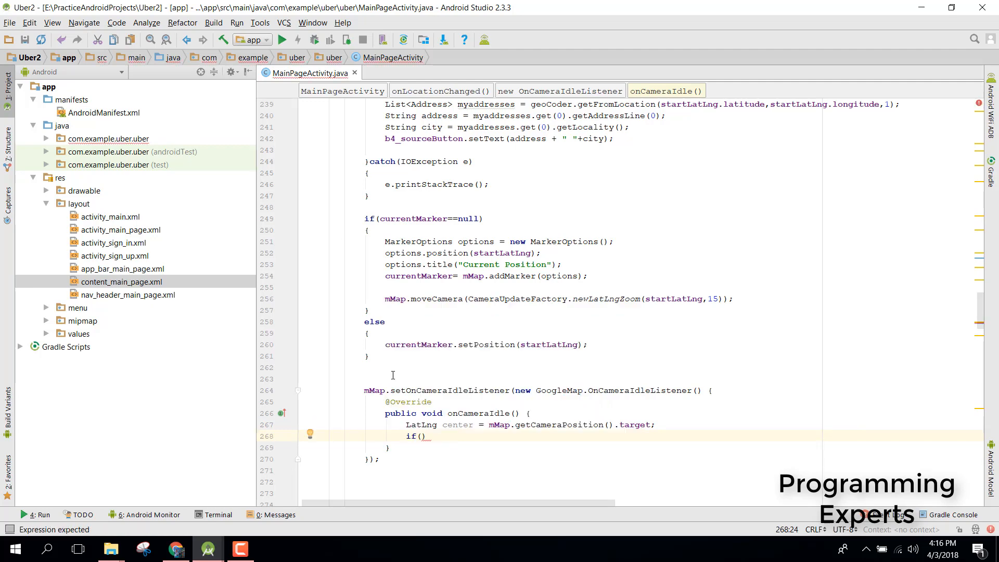
{"action": "type", "text": "currentMarker !"}
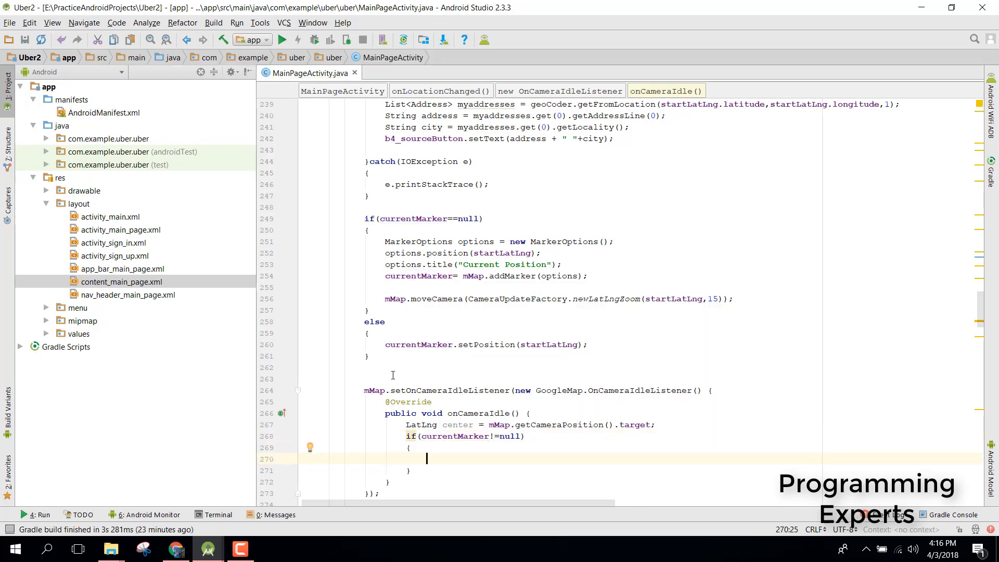
{"action": "type", "text": "currentMarker.remove();"}
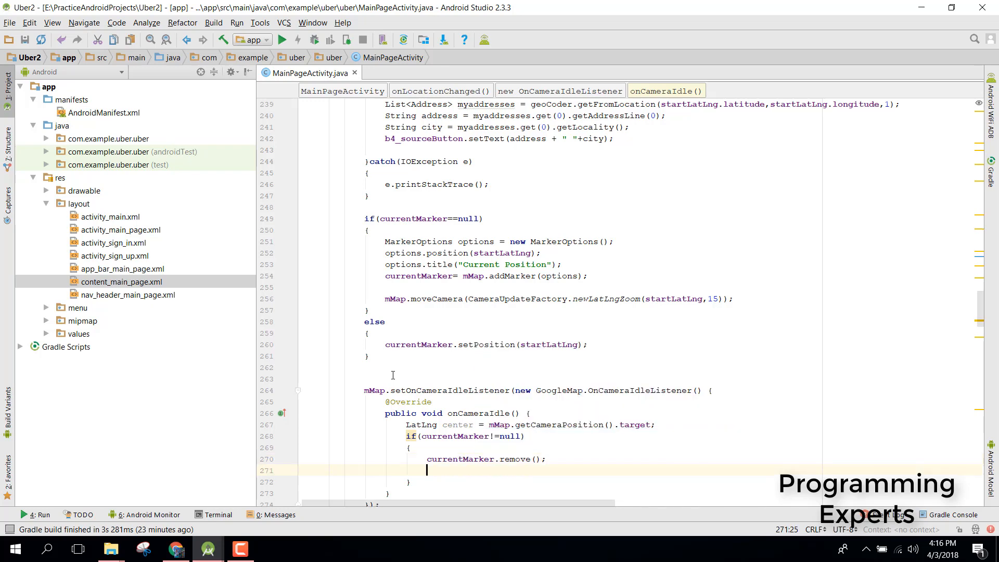
{"action": "scroll", "scroll_direction": "up", "scroll_amount": 3}
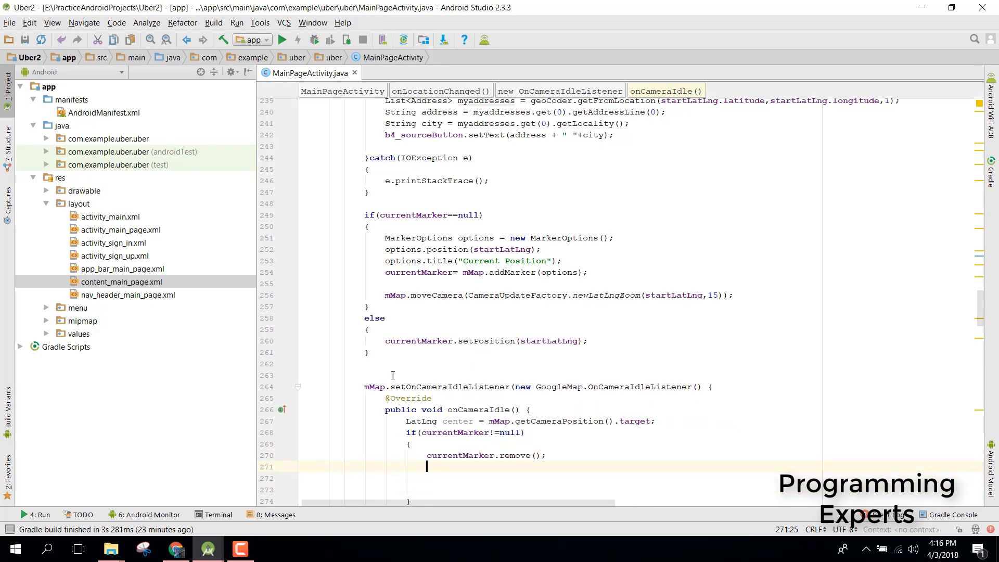
Add a marker at center titled "New Position" via mMap.addMarker(new MarkerOptions()...)
{"action": "type", "text": "mMap.add"}
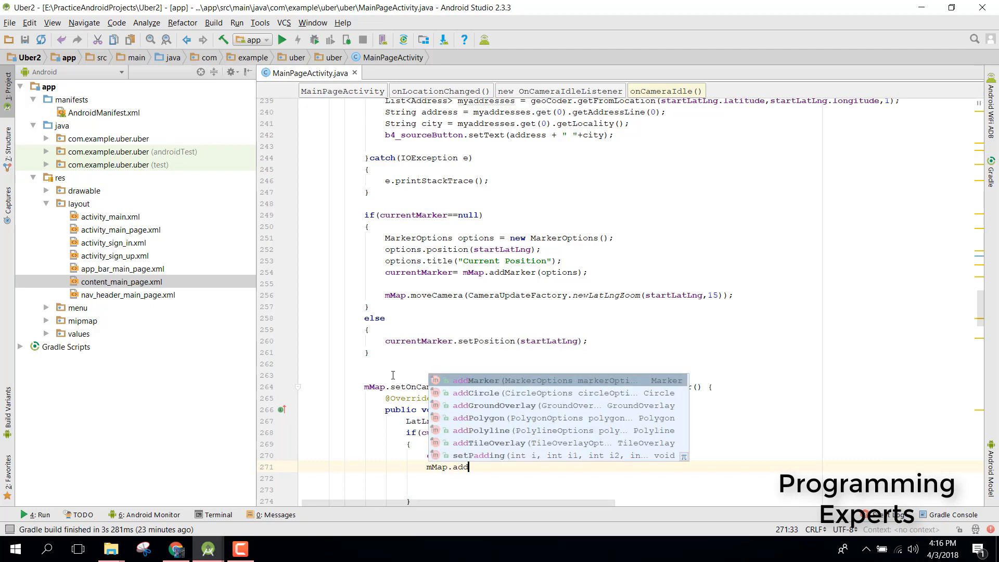
{"action": "left_click", "coordinate": [476, 380]}
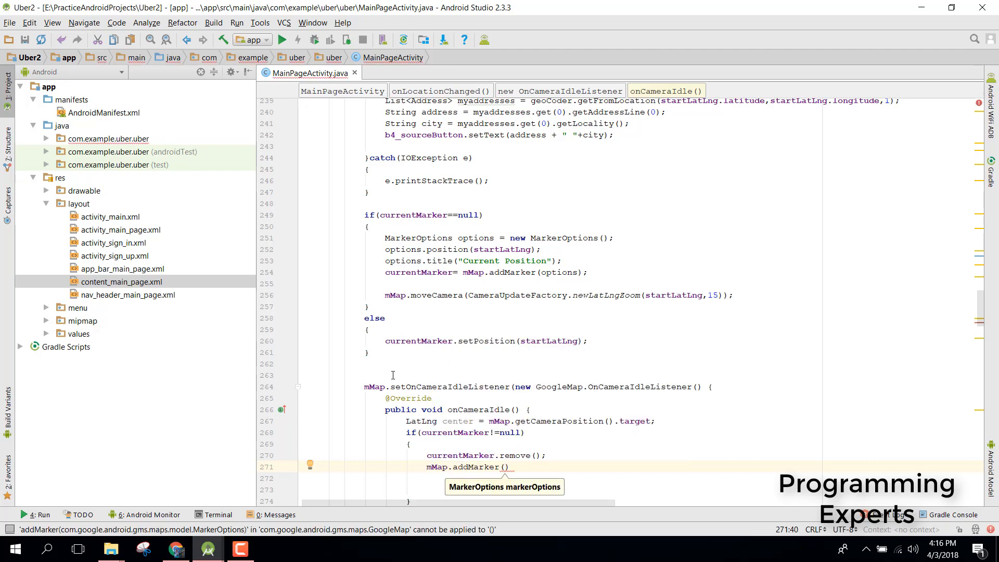
{"action": "type", "text": "new Marker("}
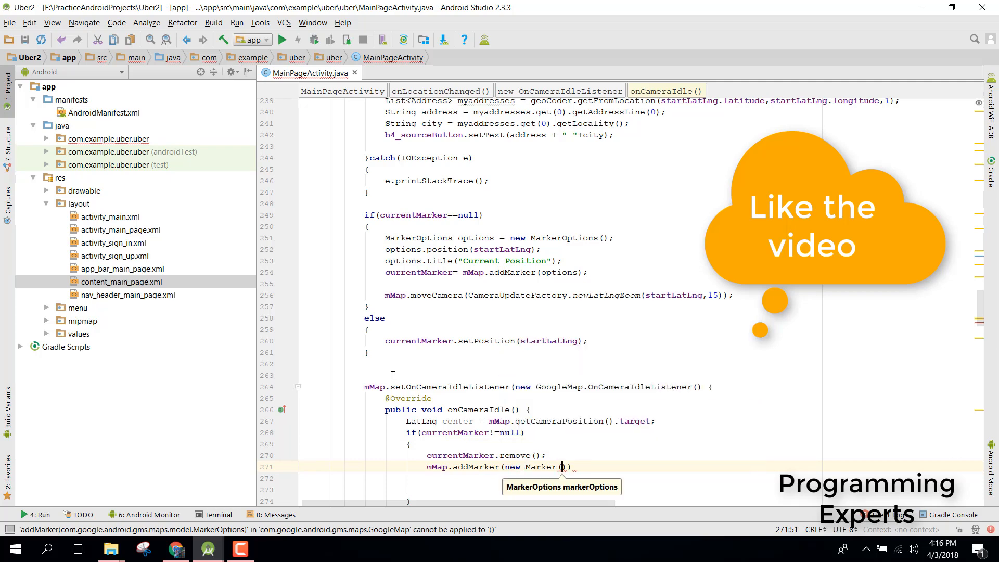
{"action": "type", "text": "MarkerOptions"}
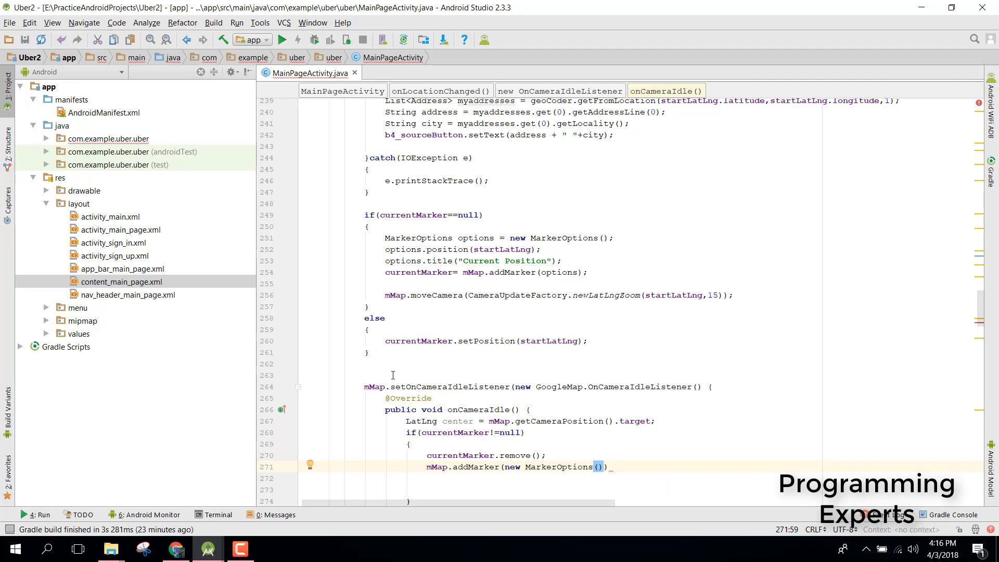
{"action": "type", "text": ".position()"}
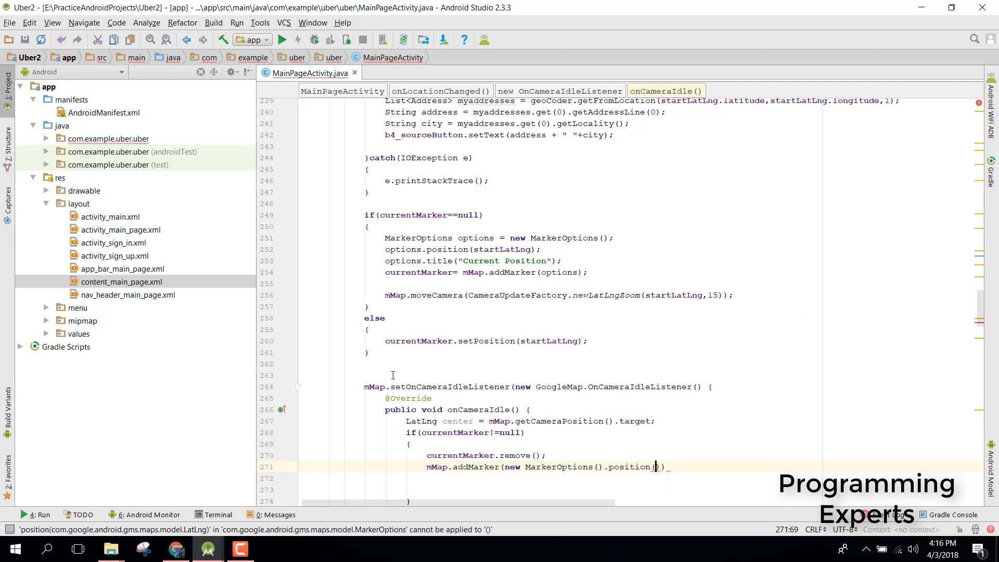
{"action": "type", "text": "center).title(\"New"}
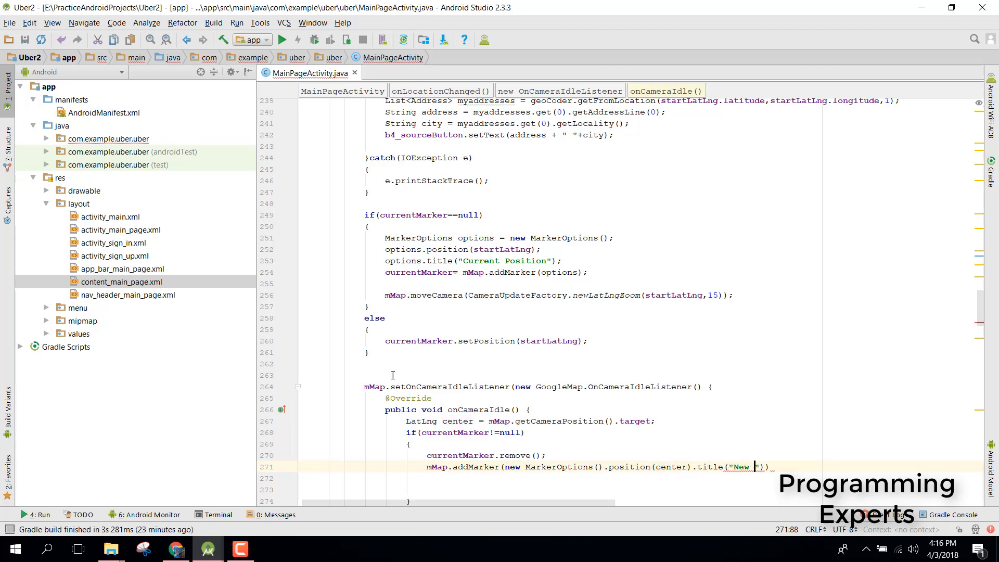
{"action": "type", "text": "Position"}
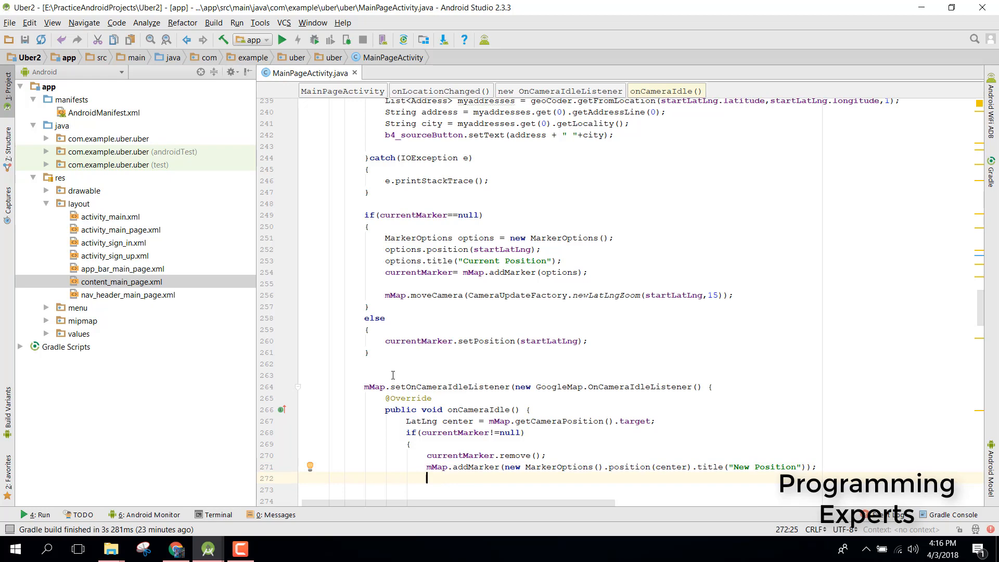
Store the new marker's position in startLatLng via currentMarker.getPosition()
{"action": "type", "text": "l"}
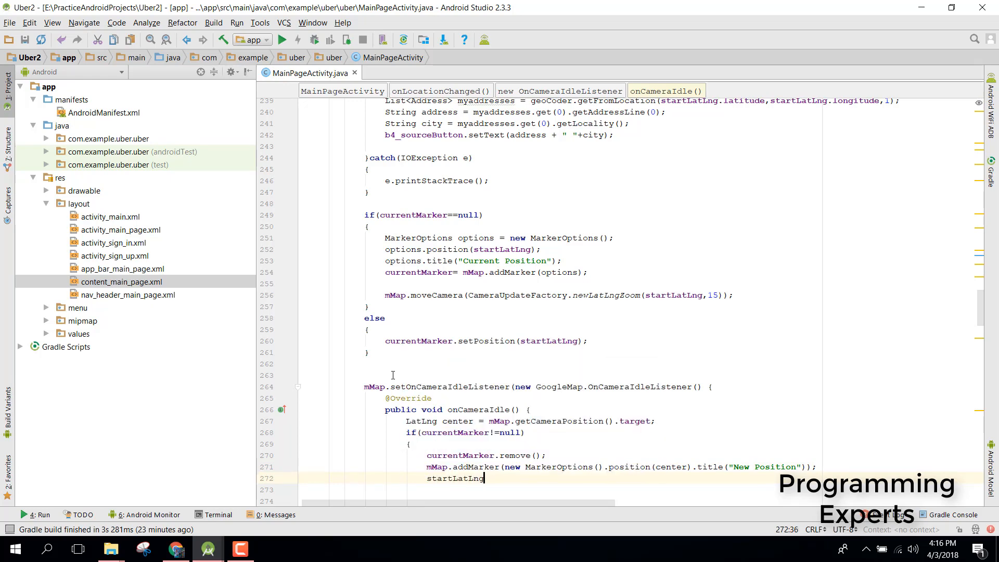
{"action": "type", "text": "="}
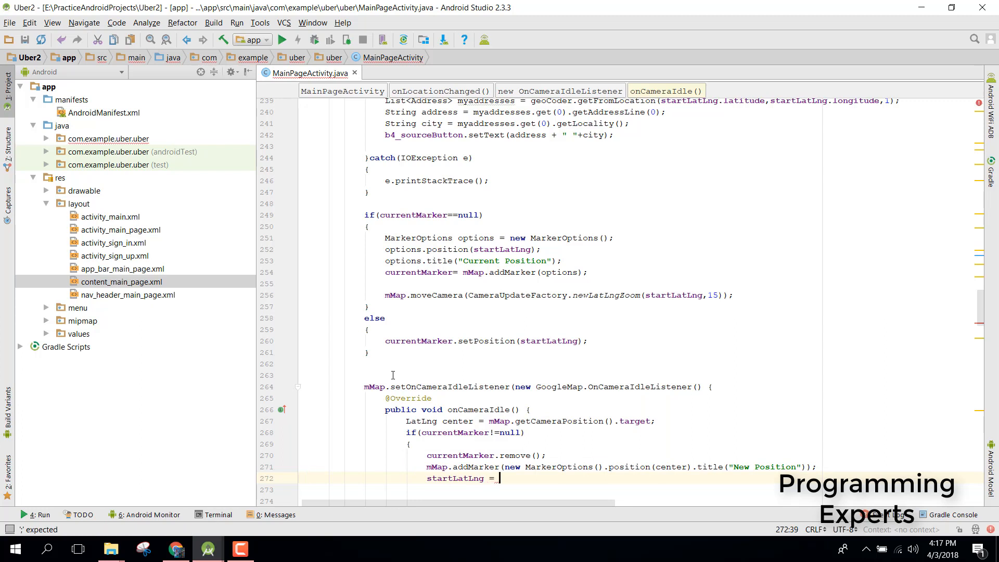
{"action": "type", "text": "currentMarker.getPosition();"}
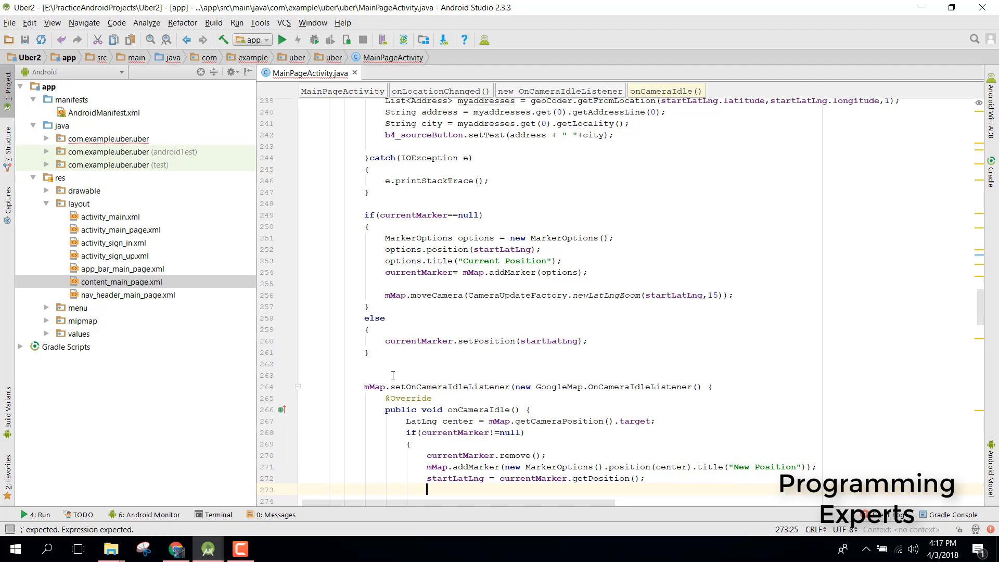
{"action": "scroll", "scroll_direction": "down", "scroll_amount": 3}
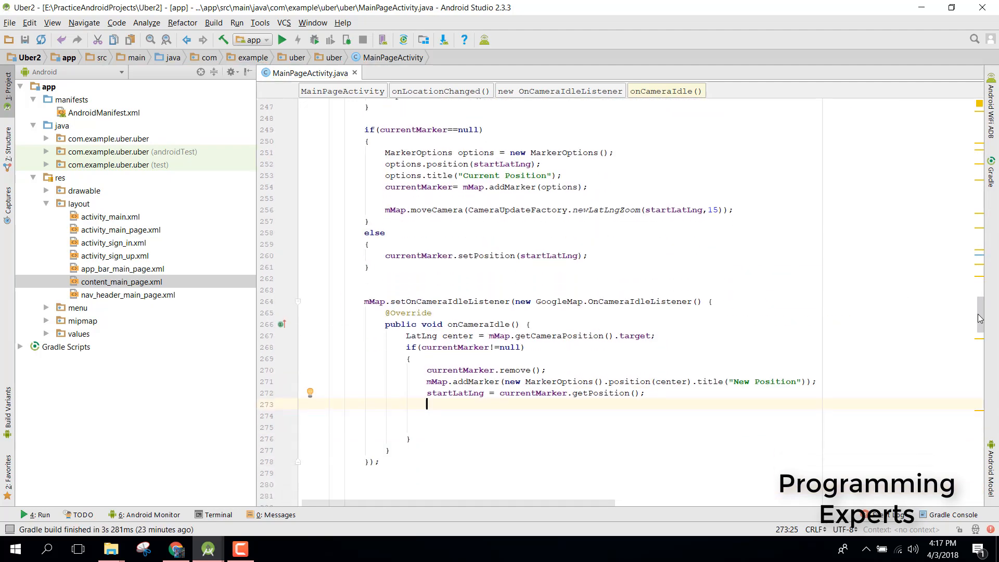
Write b4_sourceButton.setText(getStringAddress(startLatLng.latitude, startLatLng.longitude)) inside onCameraIdle
{"action": "scroll", "scroll_direction": "down", "scroll_amount": 3}
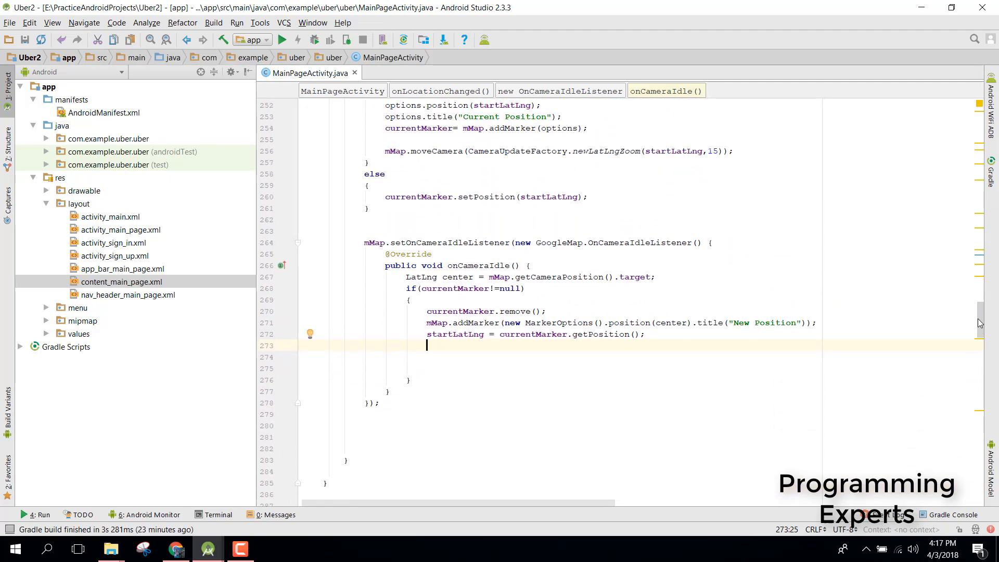
{"action": "type", "text": "e"}
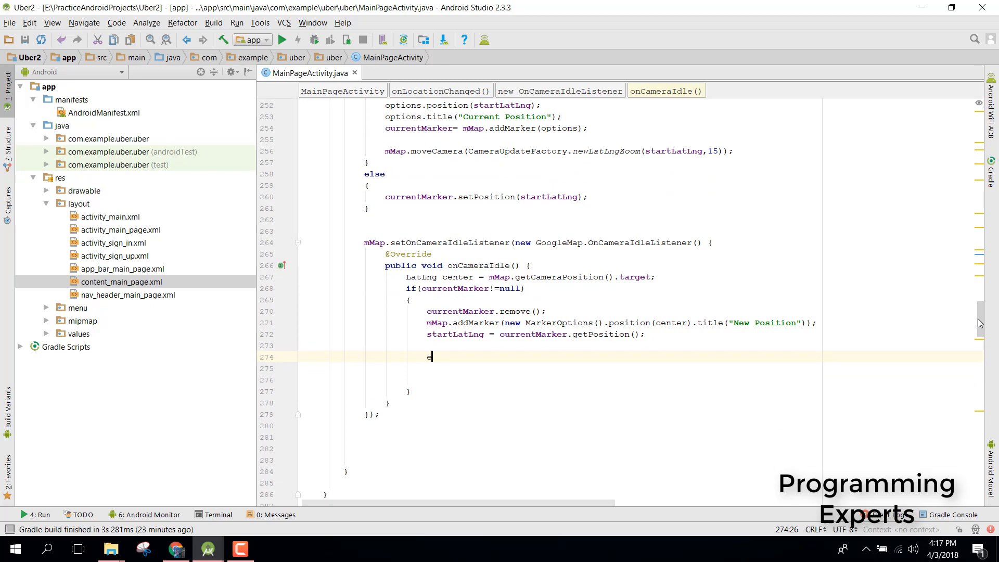
{"action": "type", "text": "b4"}
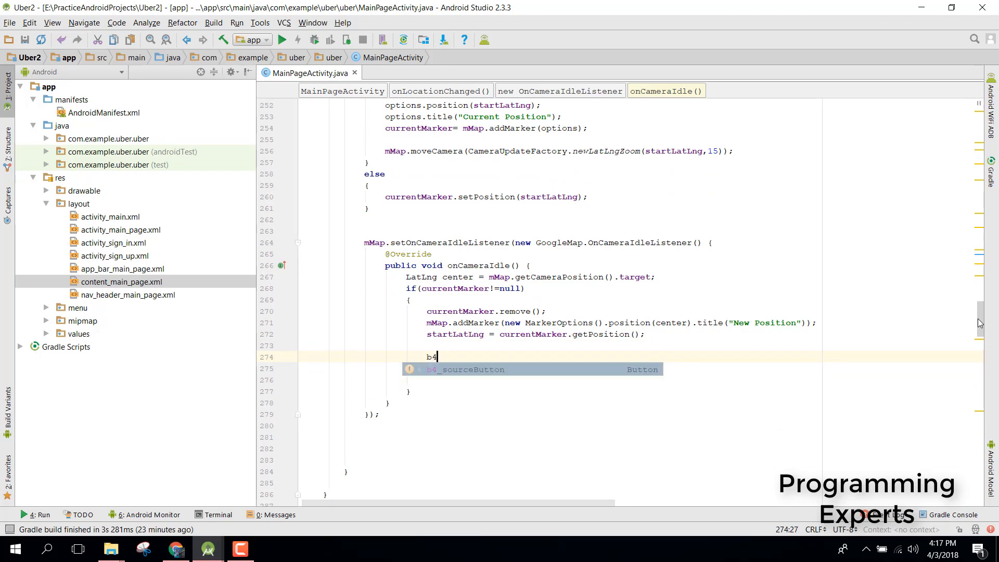
{"action": "type", "text": "_sourceButton.setText();"}
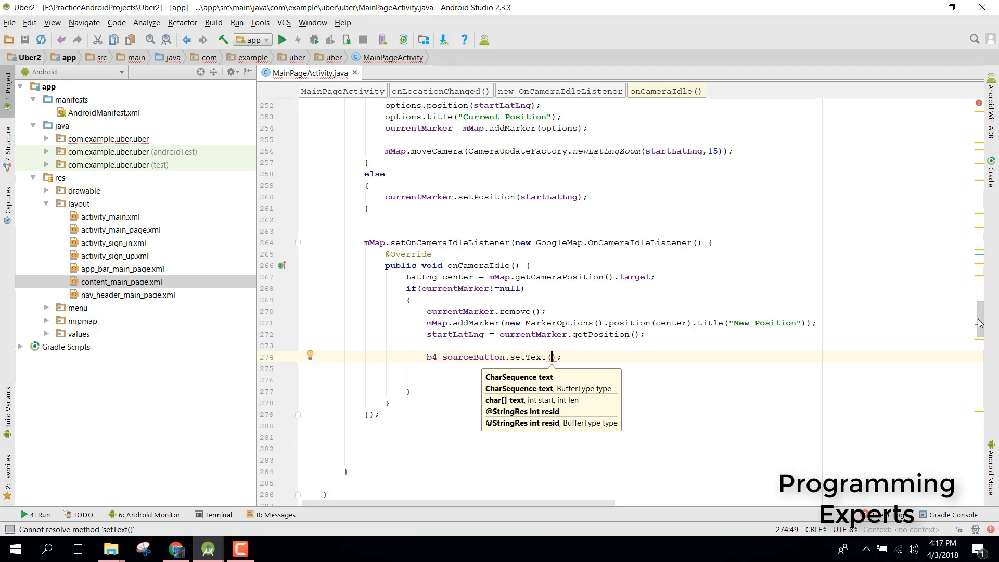
{"action": "type", "text": "getAd"}
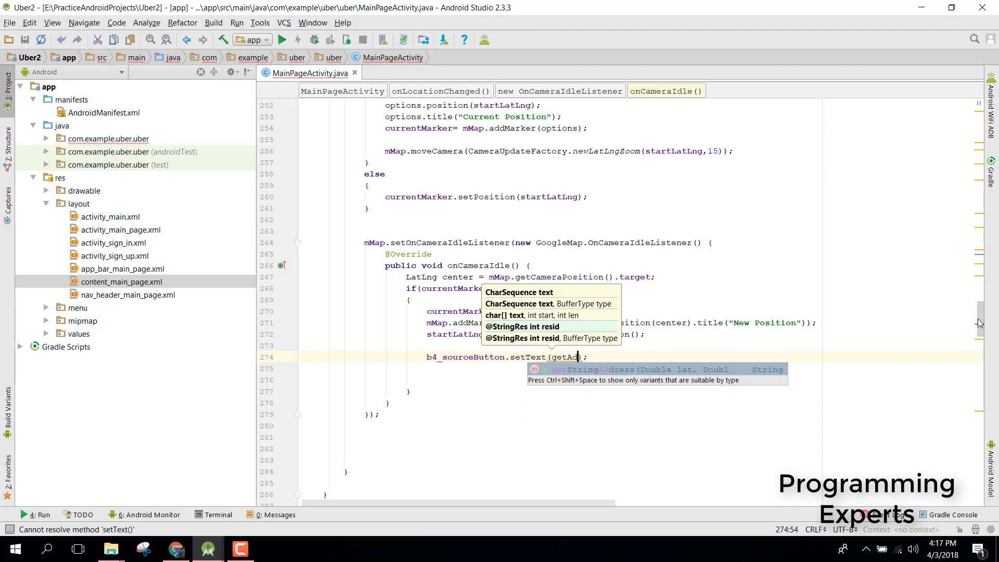
{"action": "type", "text": "dress("}
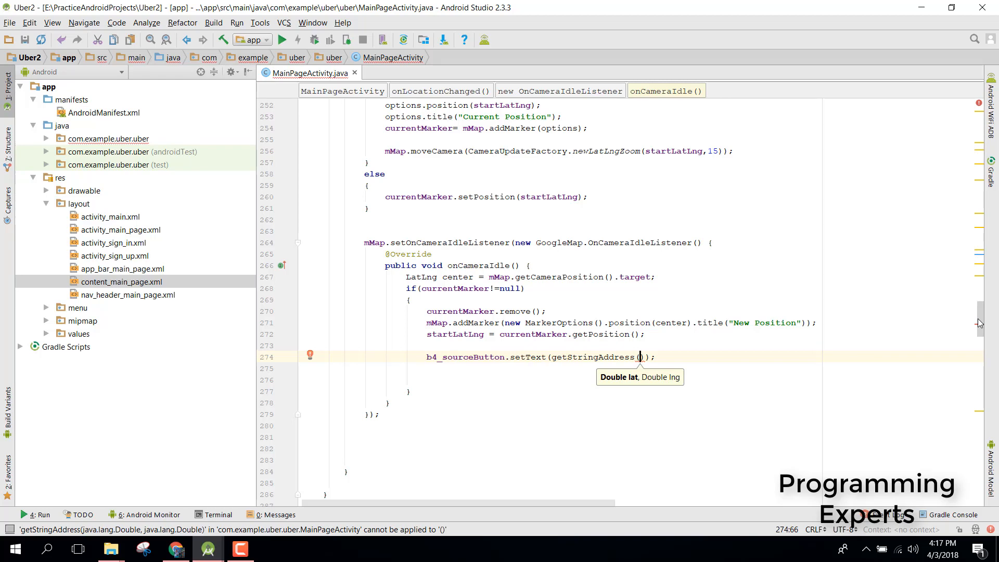
{"action": "type", "text": "startLatLng.latitude,"}
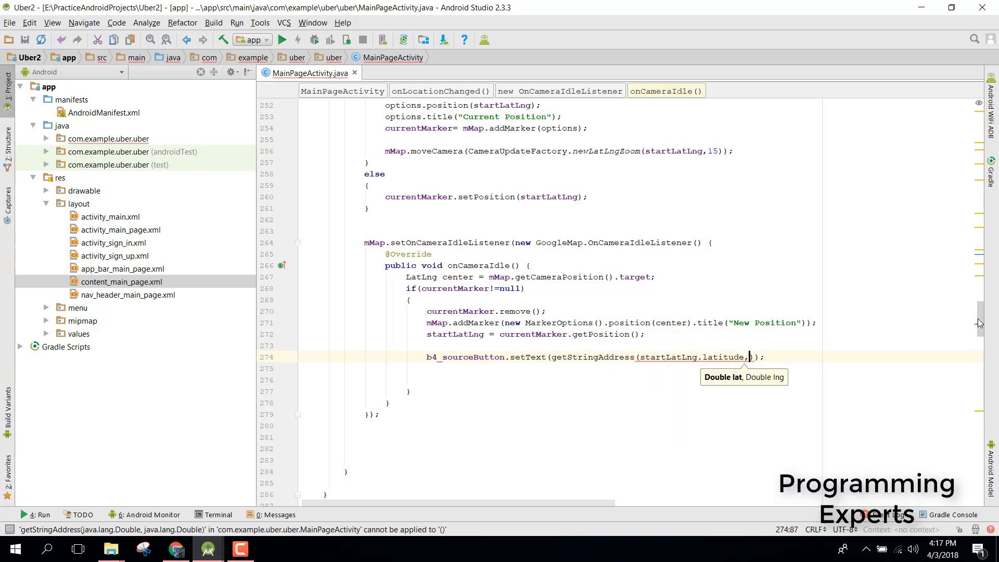
{"action": "type", "text": "startLatLng.longitude"}
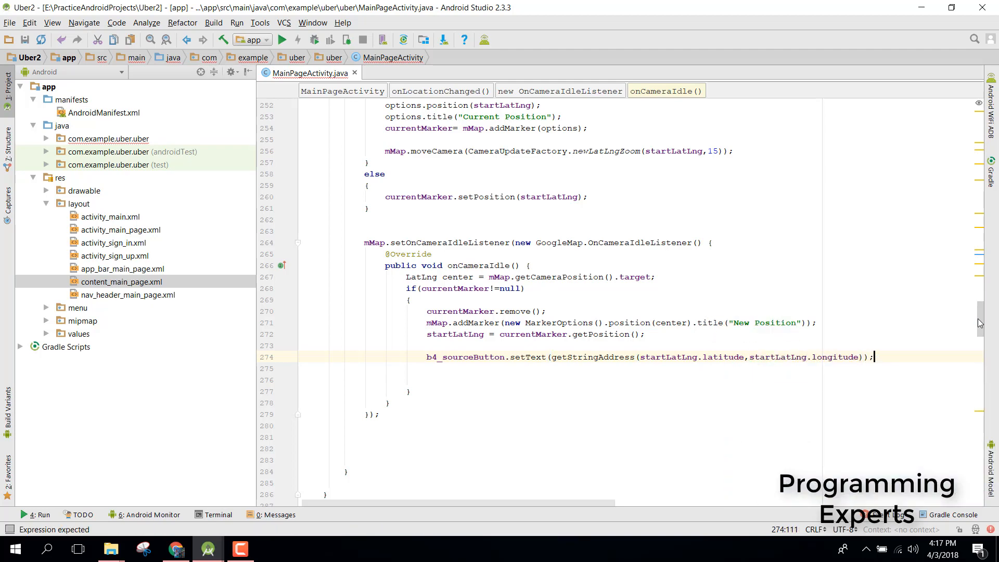
{"action": "scroll", "scroll_direction": "down", "scroll_amount": 3}
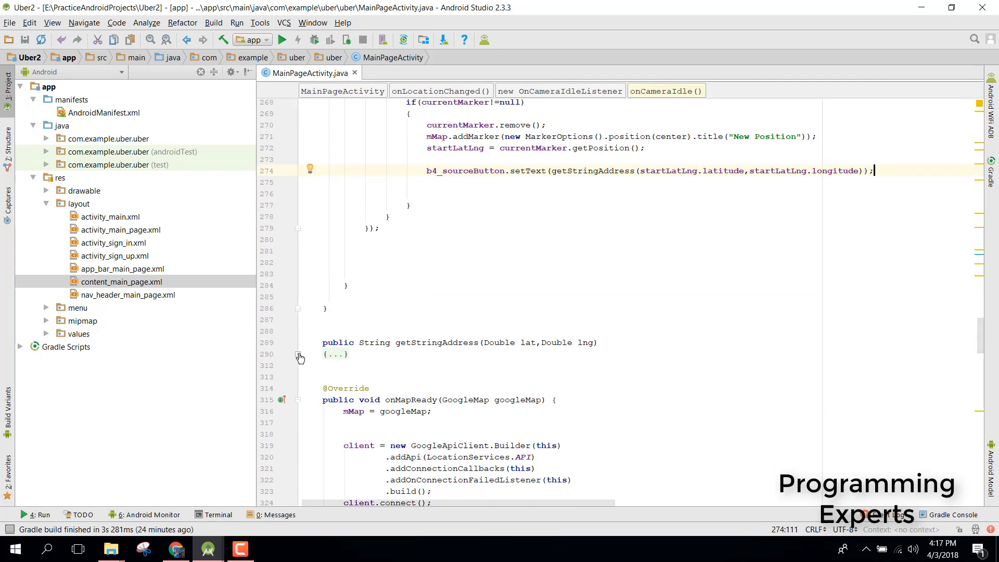
Expand getStringAddress, review its try block and delete the blank lines before catch
{"action": "left_click", "coordinate": [300, 355]}
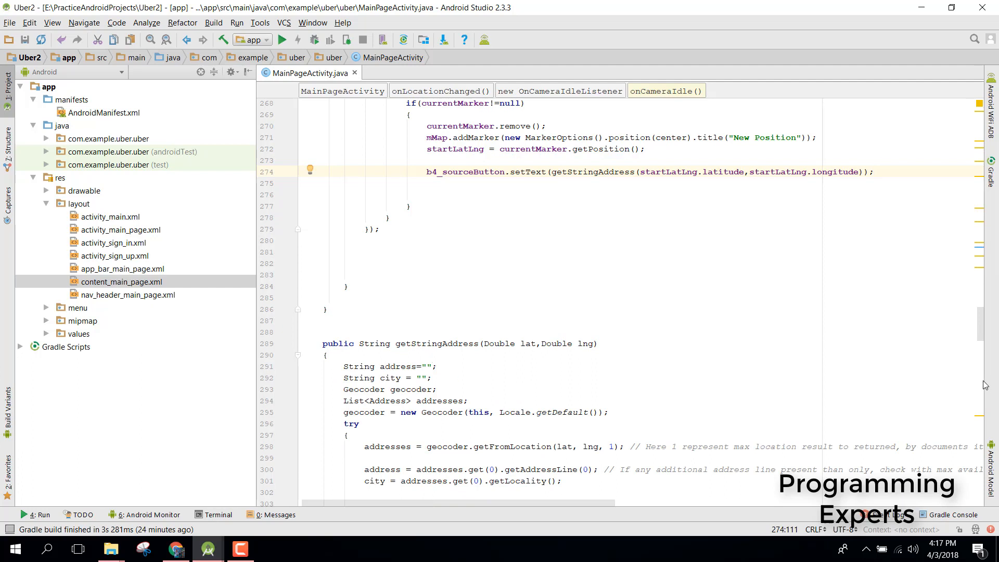
{"action": "scroll", "scroll_direction": "down", "scroll_amount": 3}
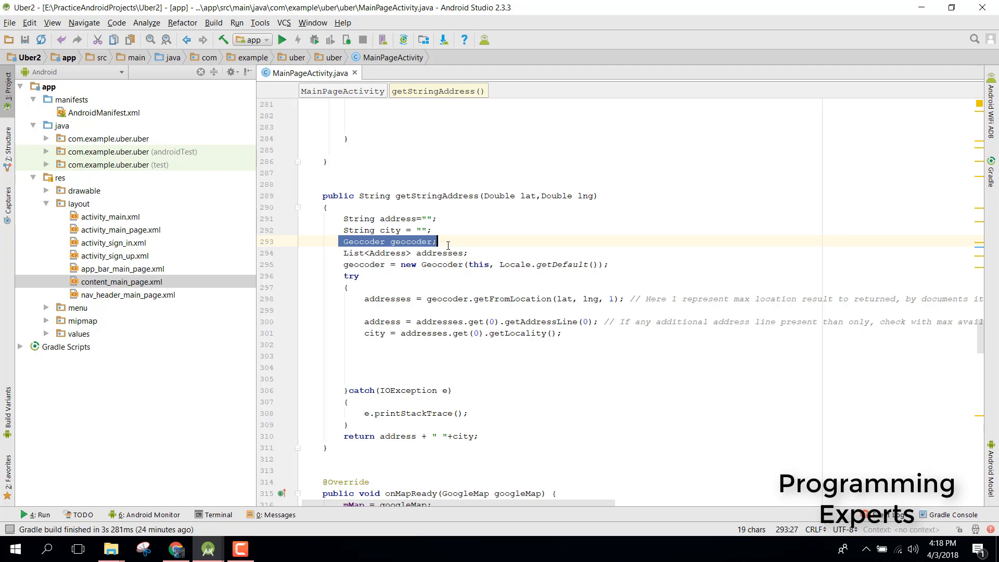
{"action": "left_click", "coordinate": [349, 298]}
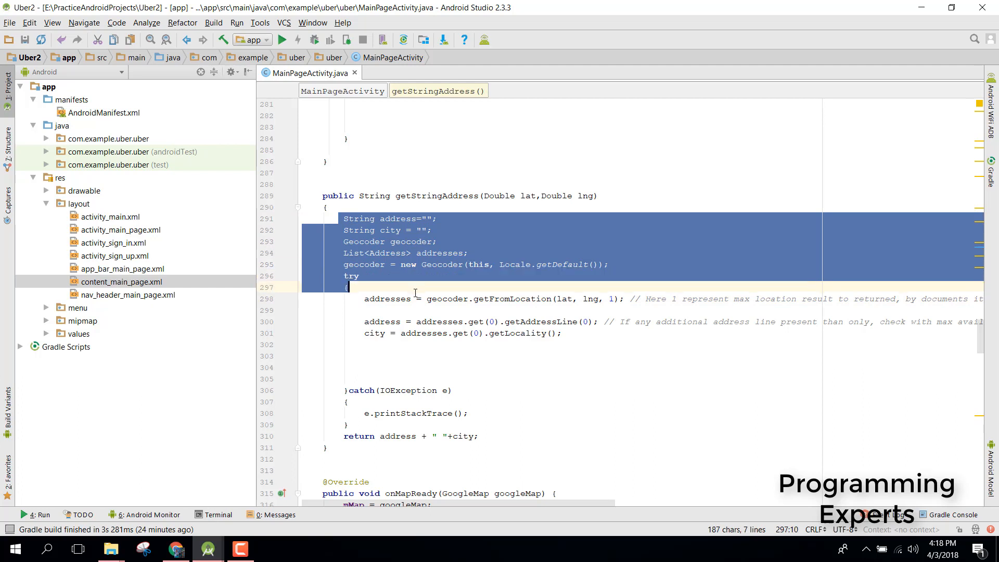
{"action": "left_click", "coordinate": [544, 355]}
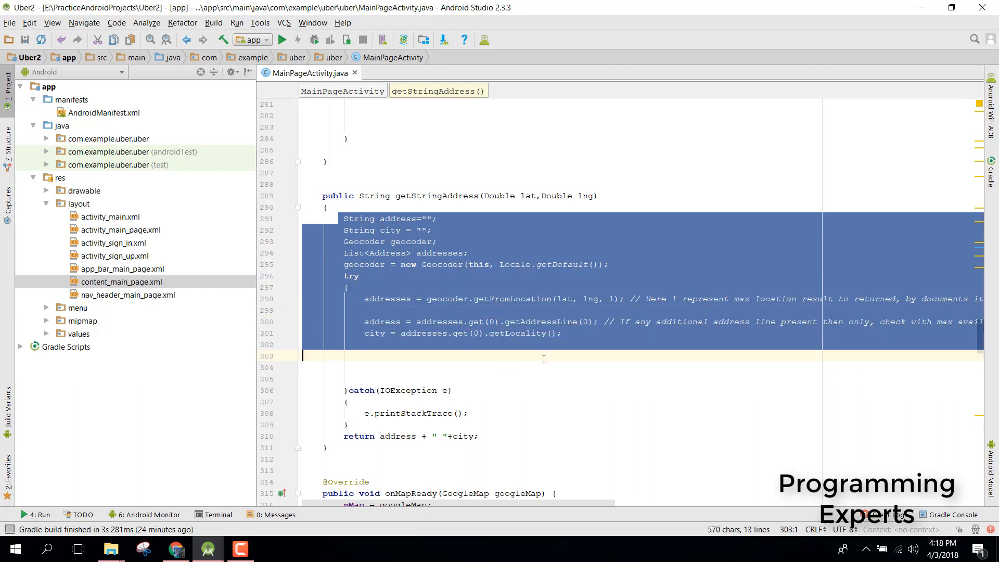
{"action": "left_click", "coordinate": [455, 400]}
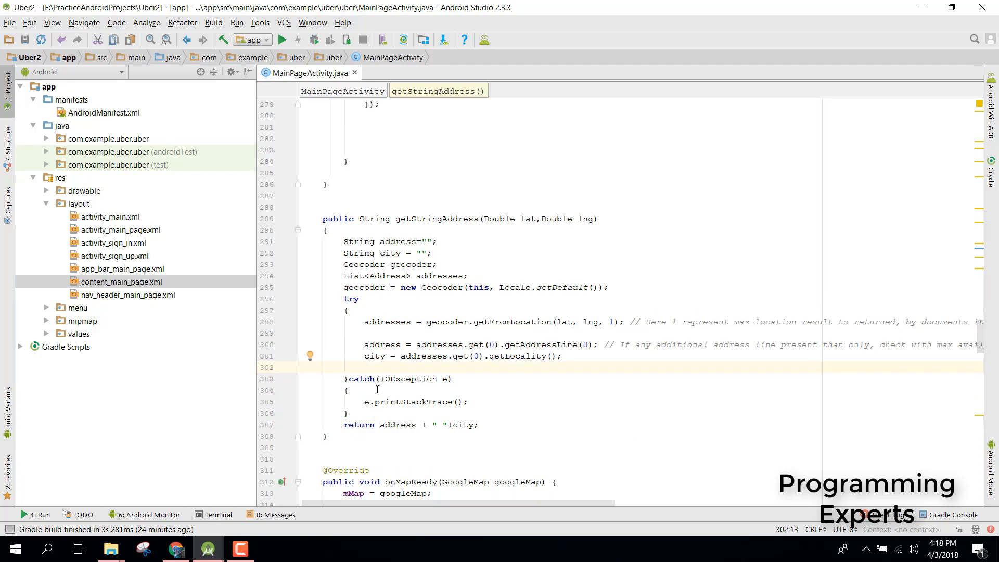
{"action": "left_click", "coordinate": [375, 356]}
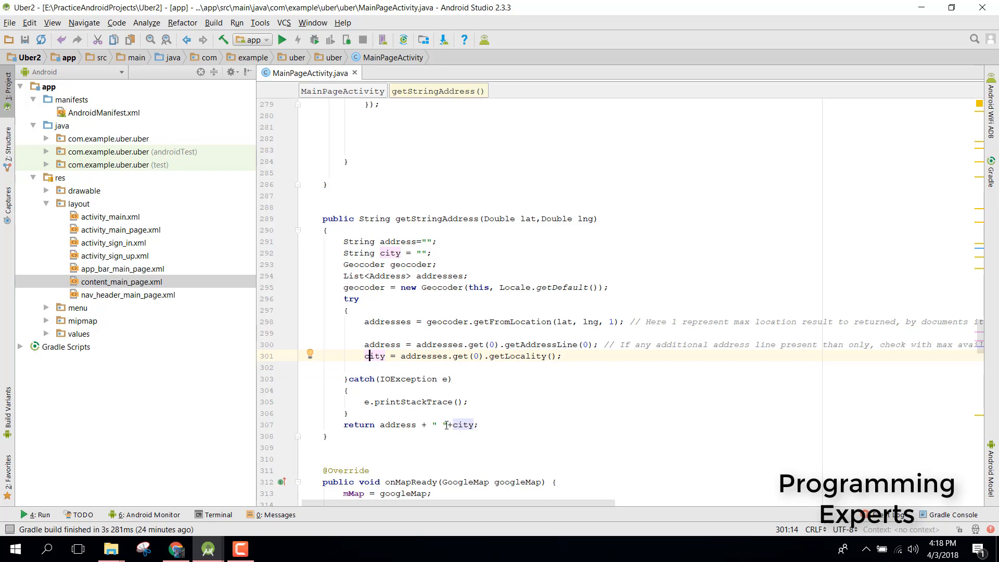
{"action": "mouse_move", "coordinate": [985, 355]}
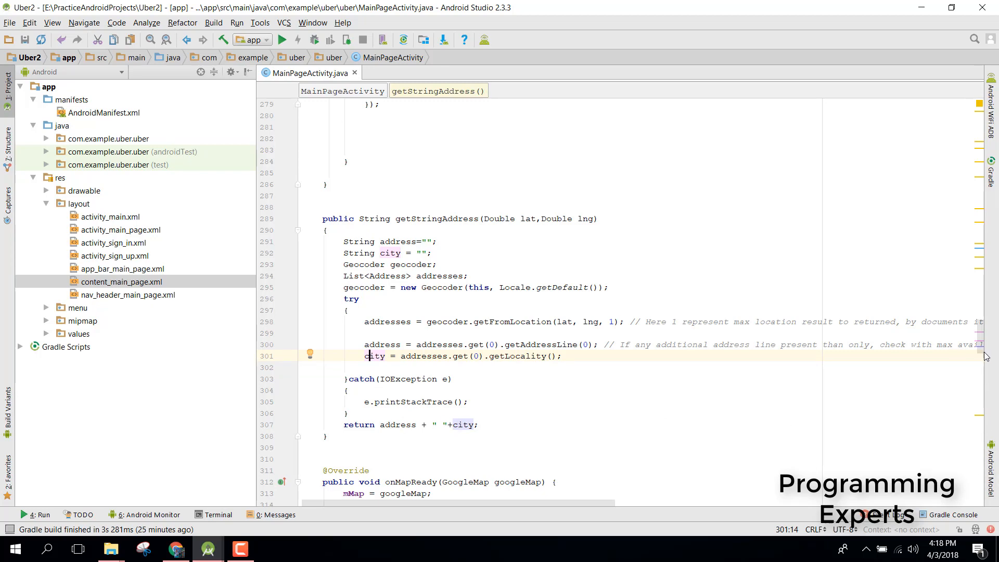
{"action": "scroll", "scroll_direction": "up", "scroll_amount": 3}
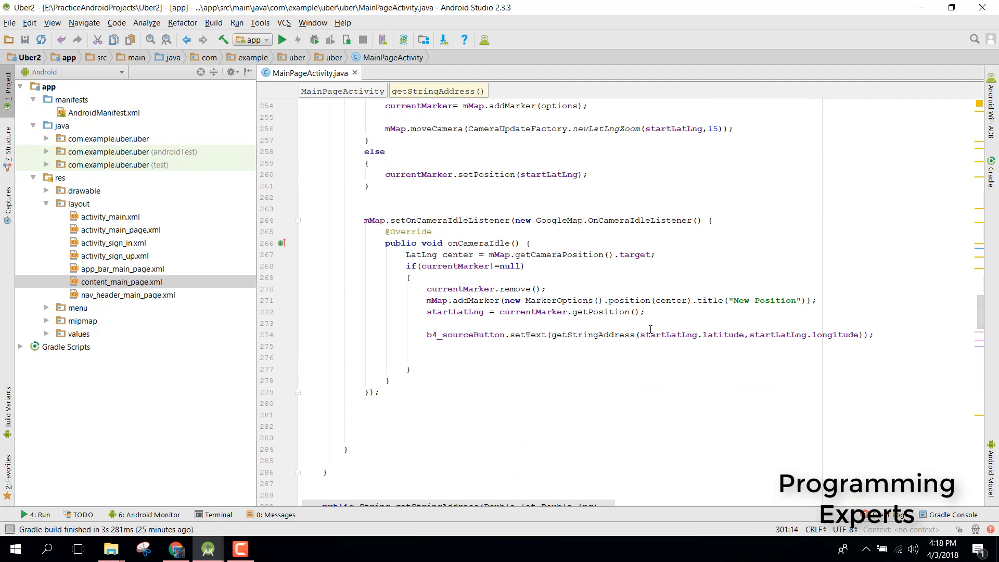
{"action": "left_click", "coordinate": [410, 277]}
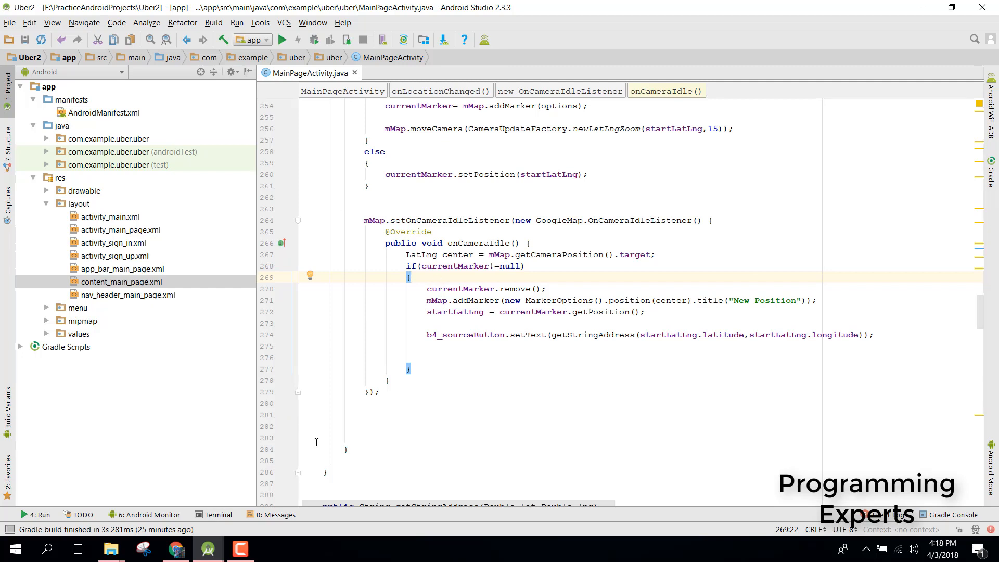
{"action": "mouse_move", "coordinate": [383, 350]}
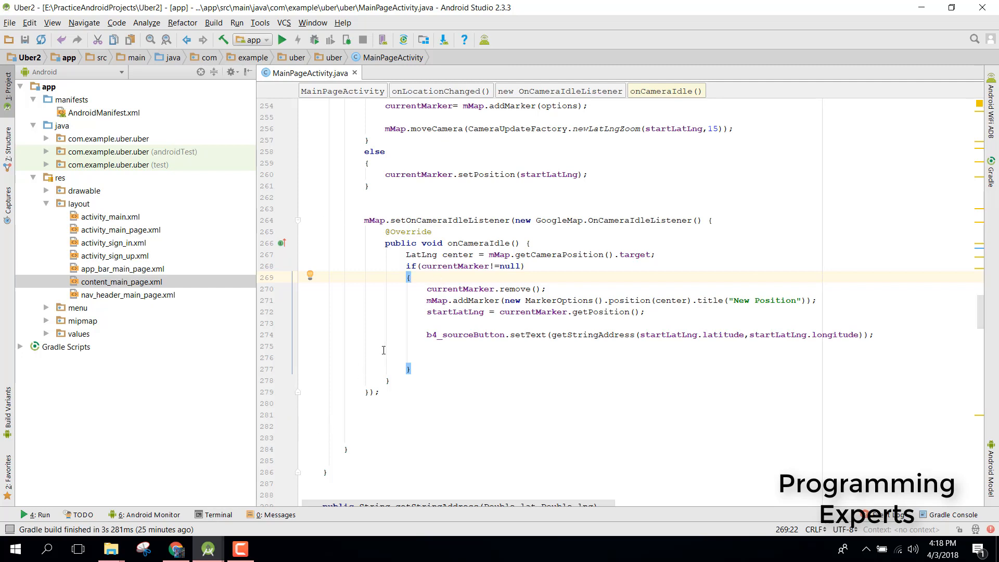